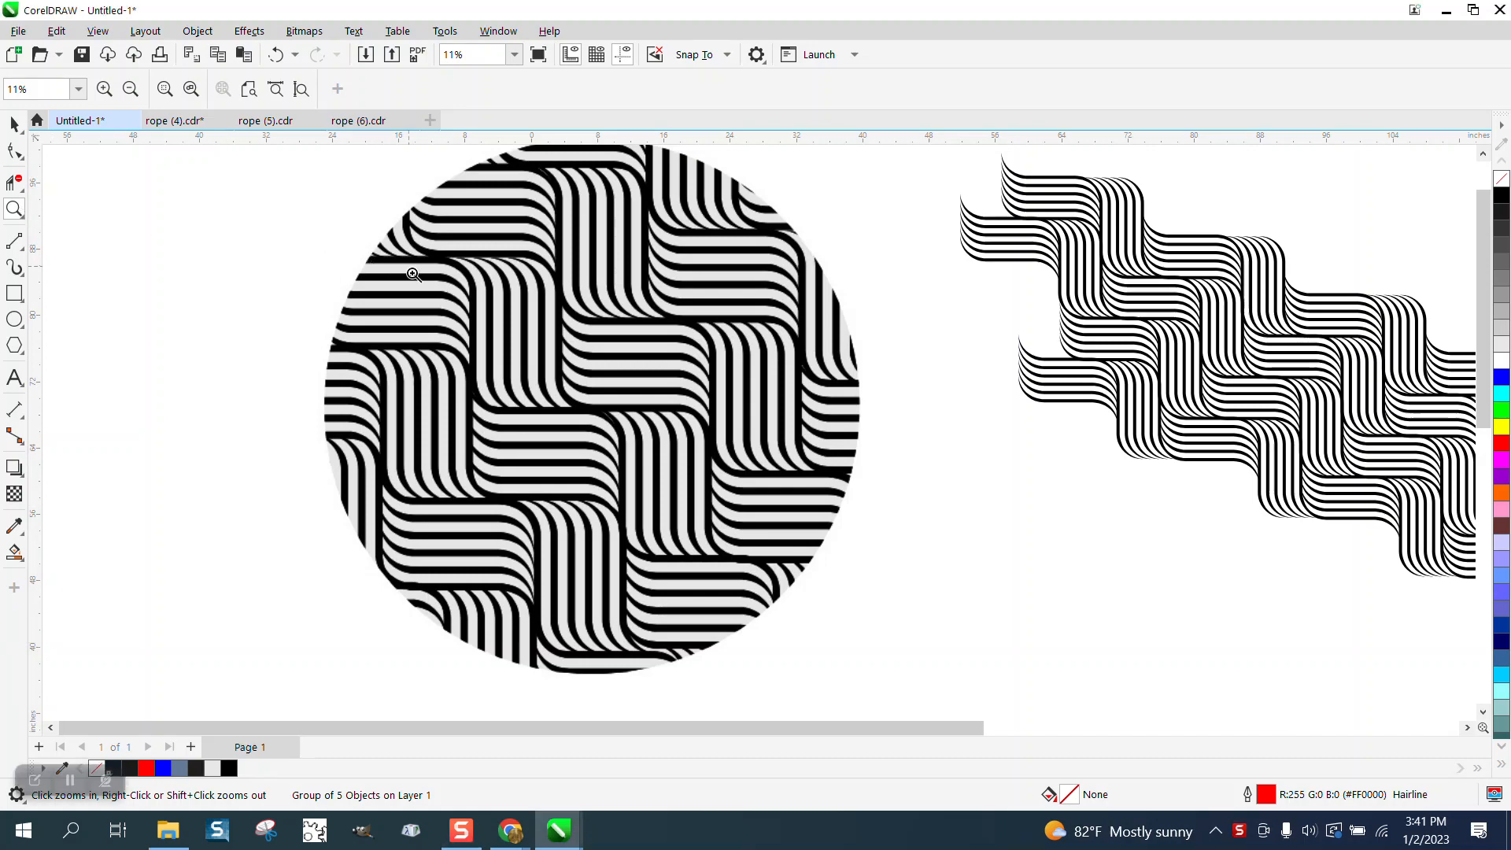
# Magnify the circular rope pattern, then the single red curved line
pyautogui.click(413, 275)
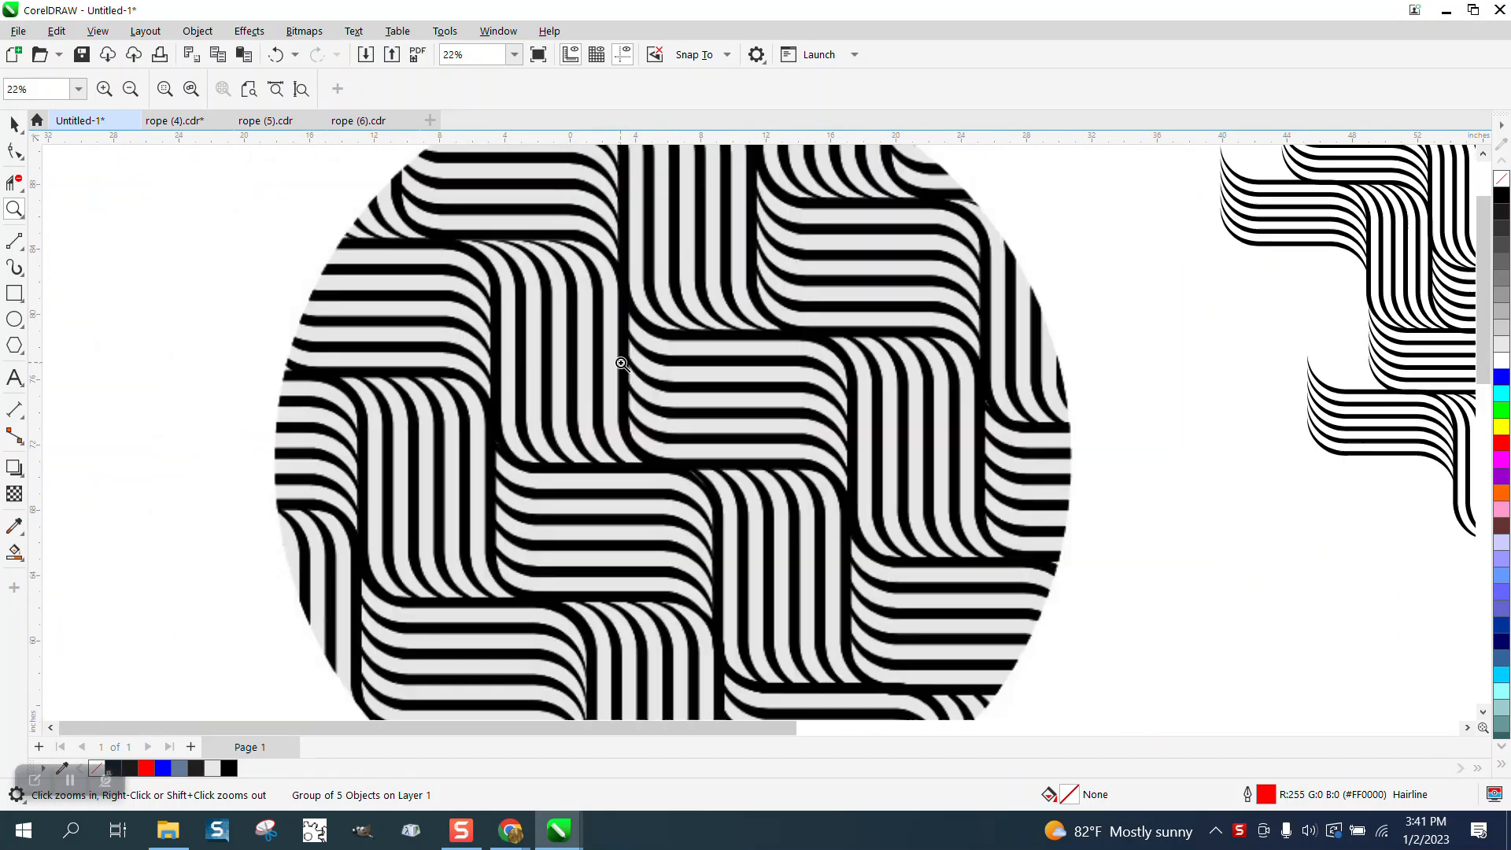
pyautogui.click(622, 365)
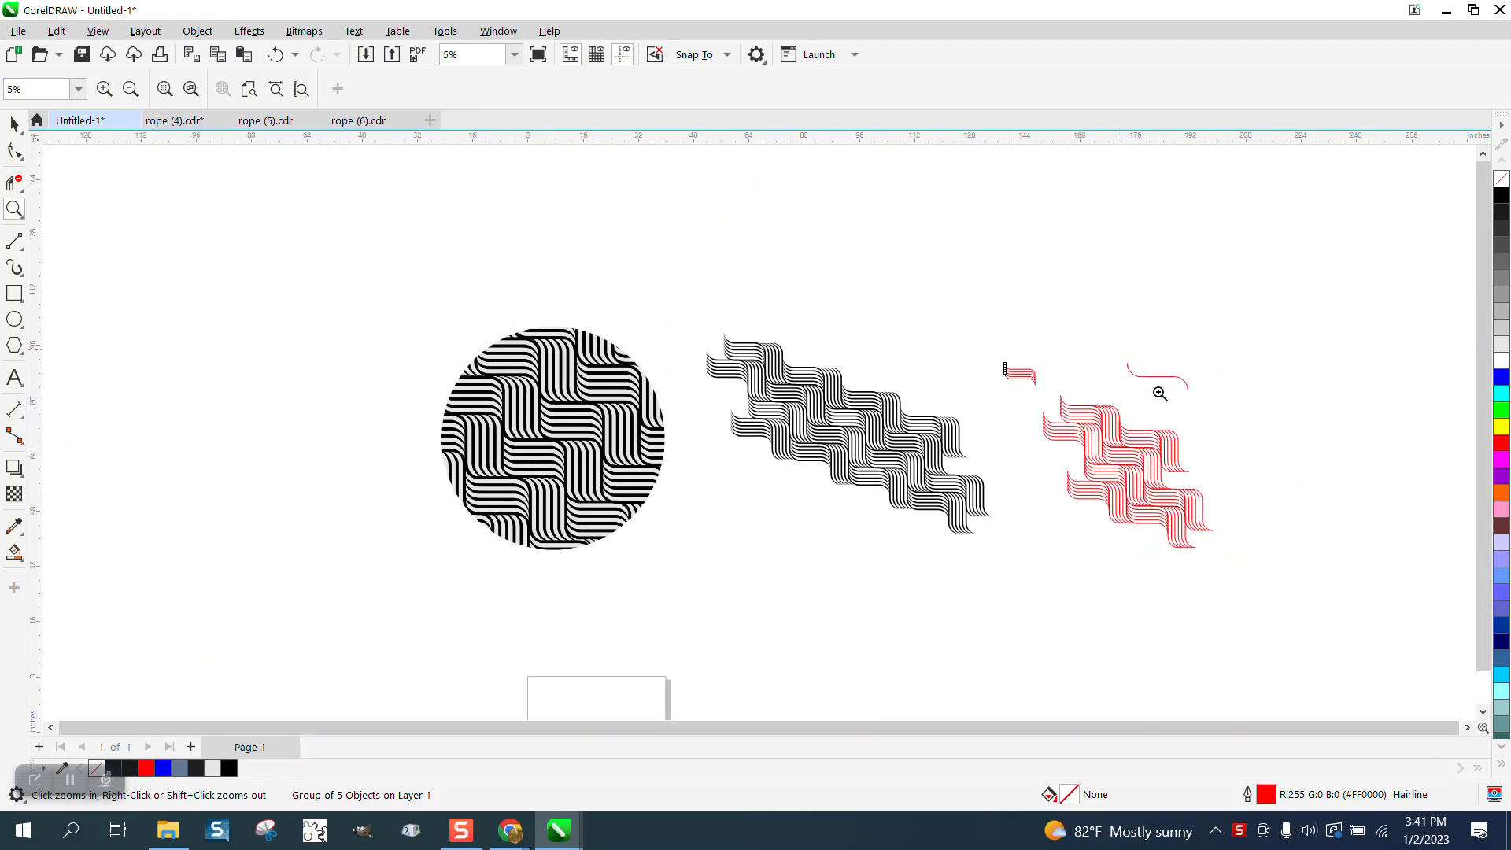
pyautogui.click(1159, 394)
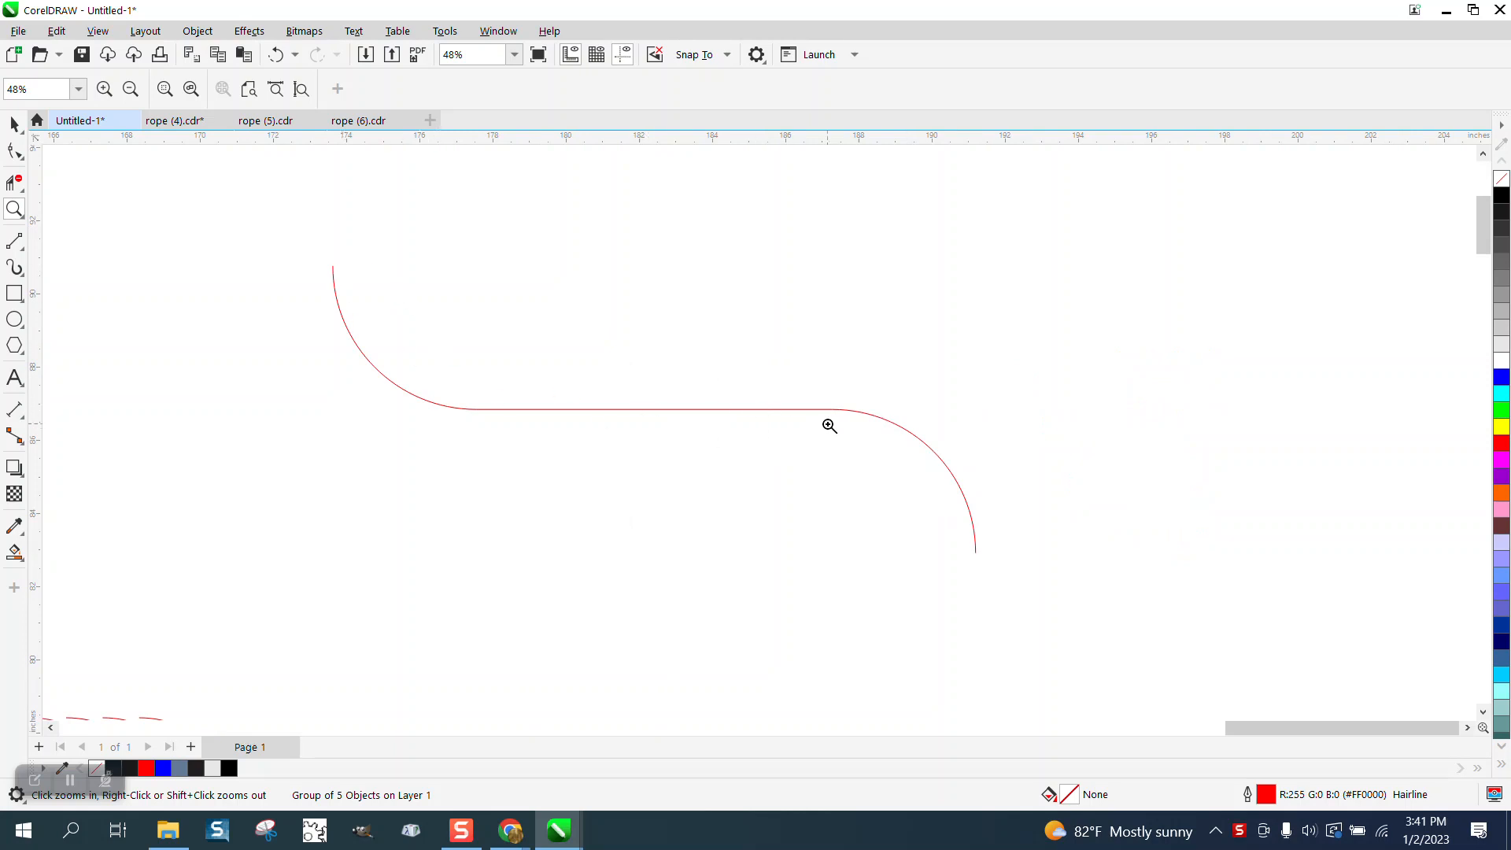
pyautogui.moveTo(708, 405)
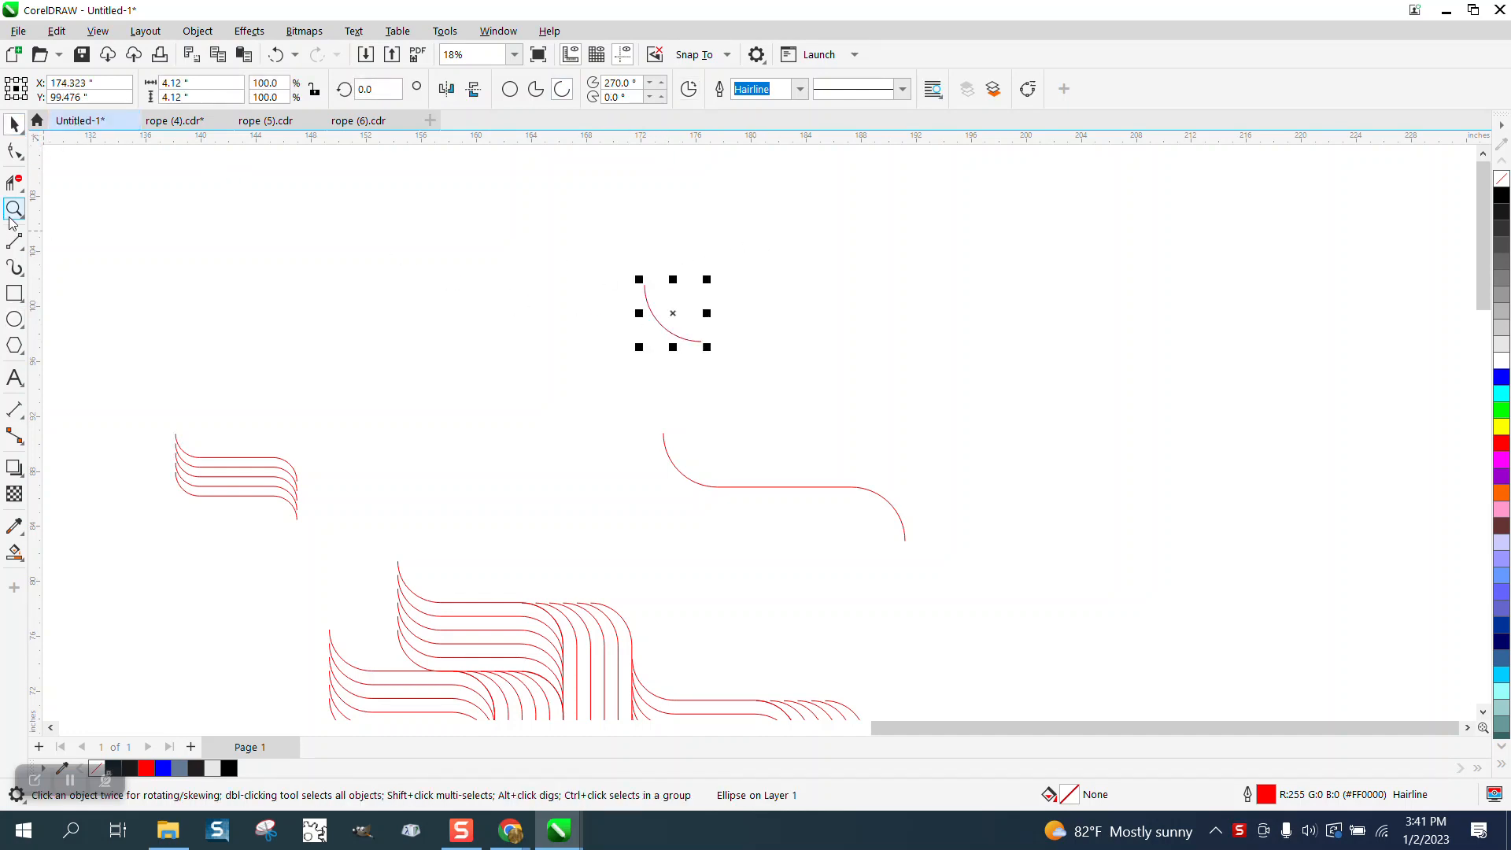
# Zoom in on the small arc and draw a straight line joining the two arcs
pyautogui.click(14, 209)
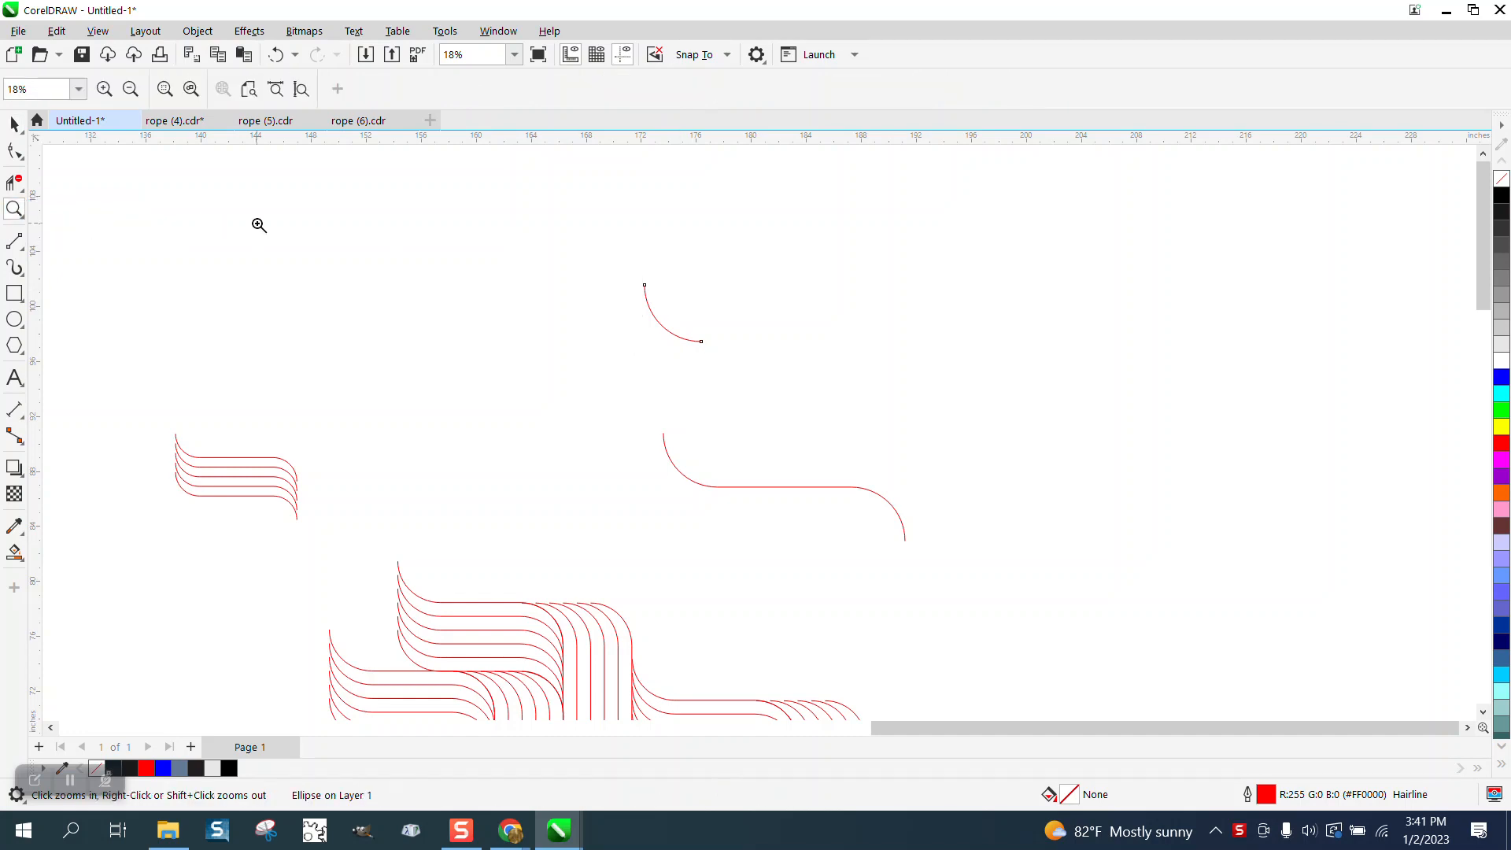
pyautogui.click(257, 224)
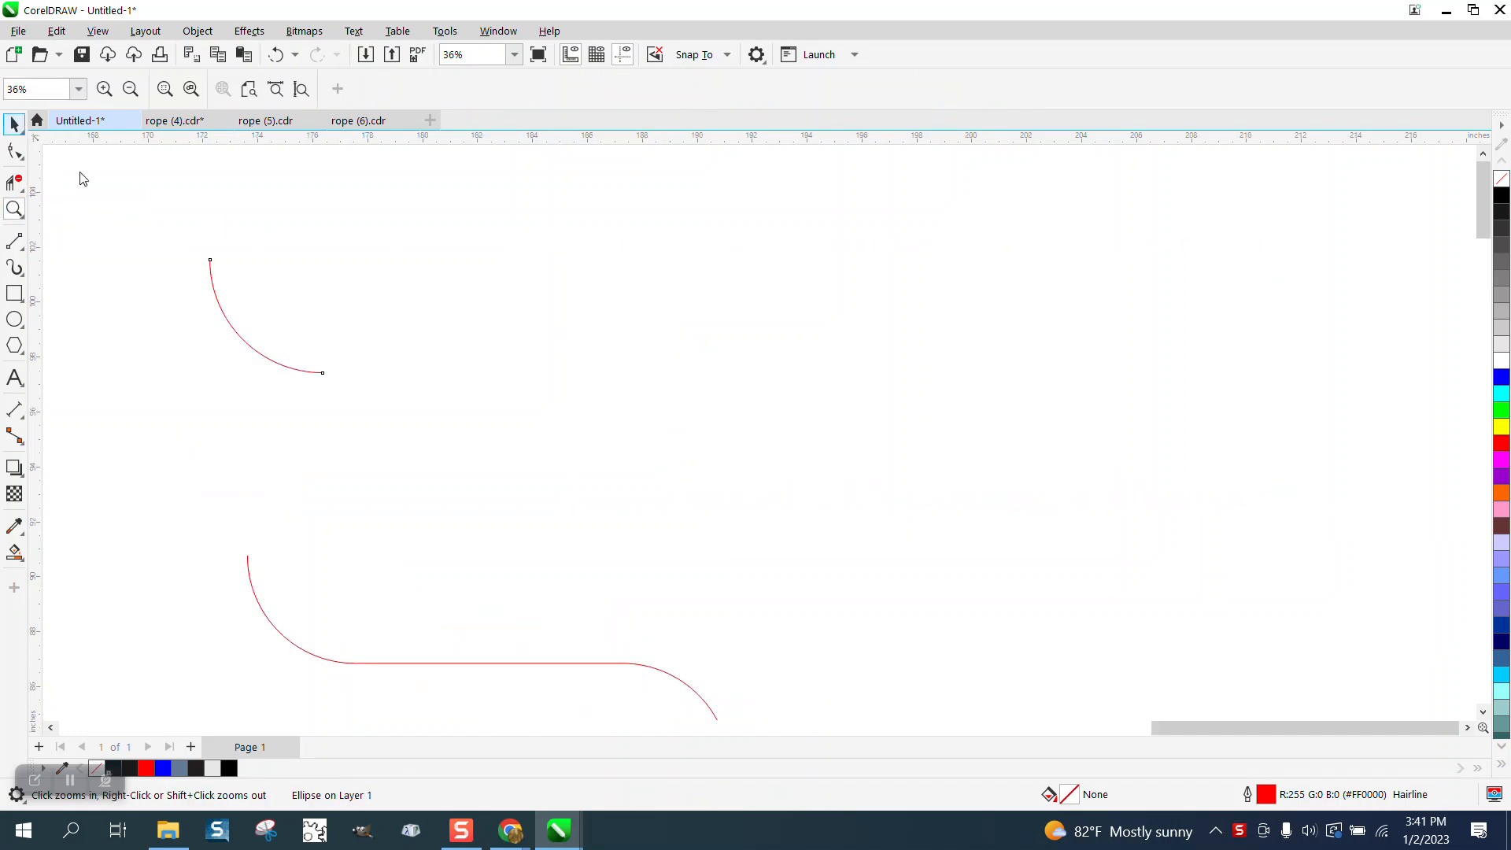
pyautogui.click(260, 318)
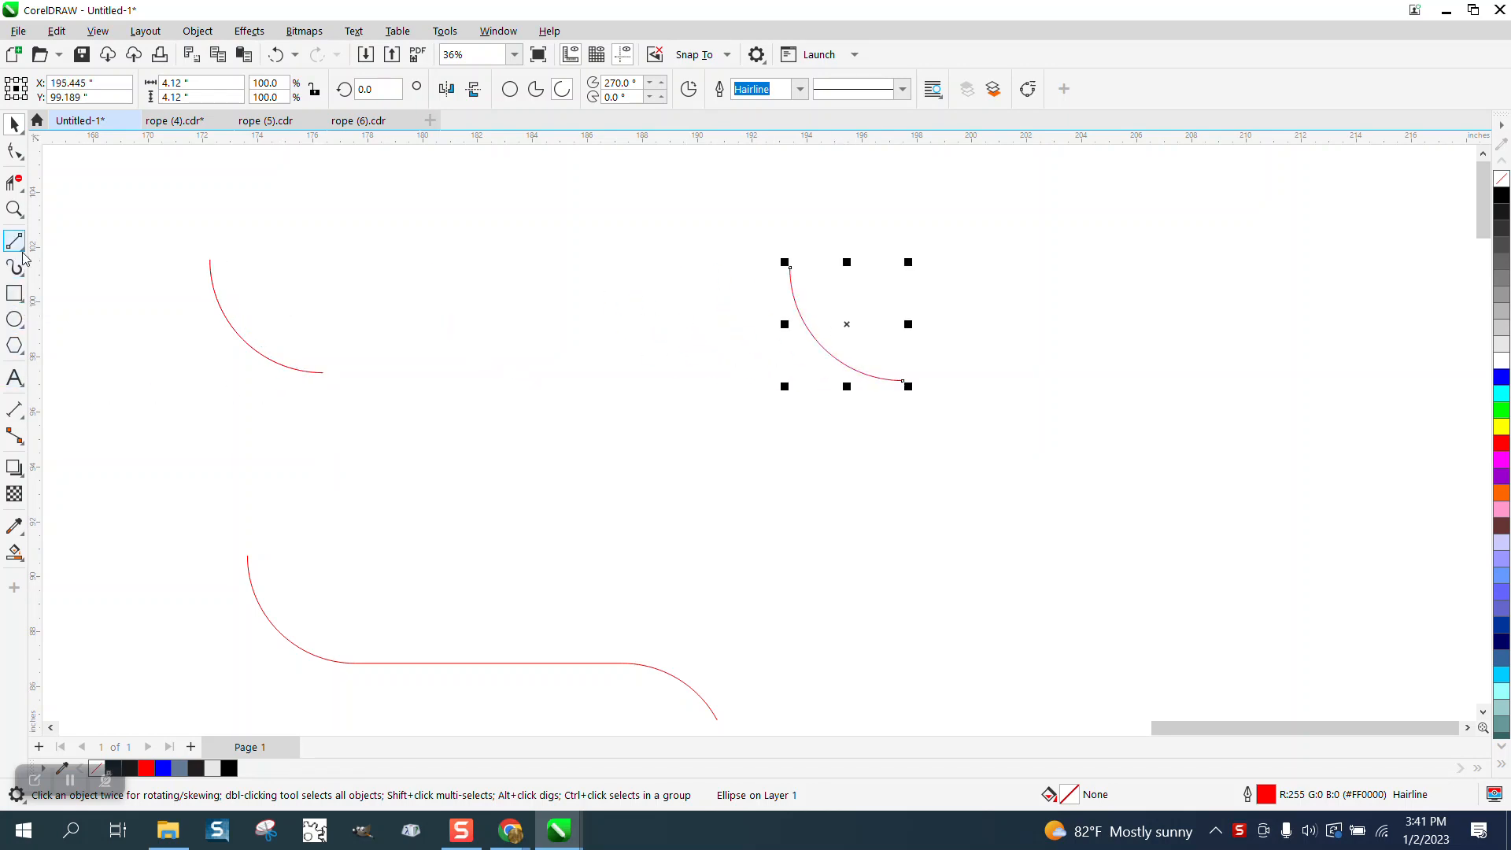
pyautogui.click(16, 241)
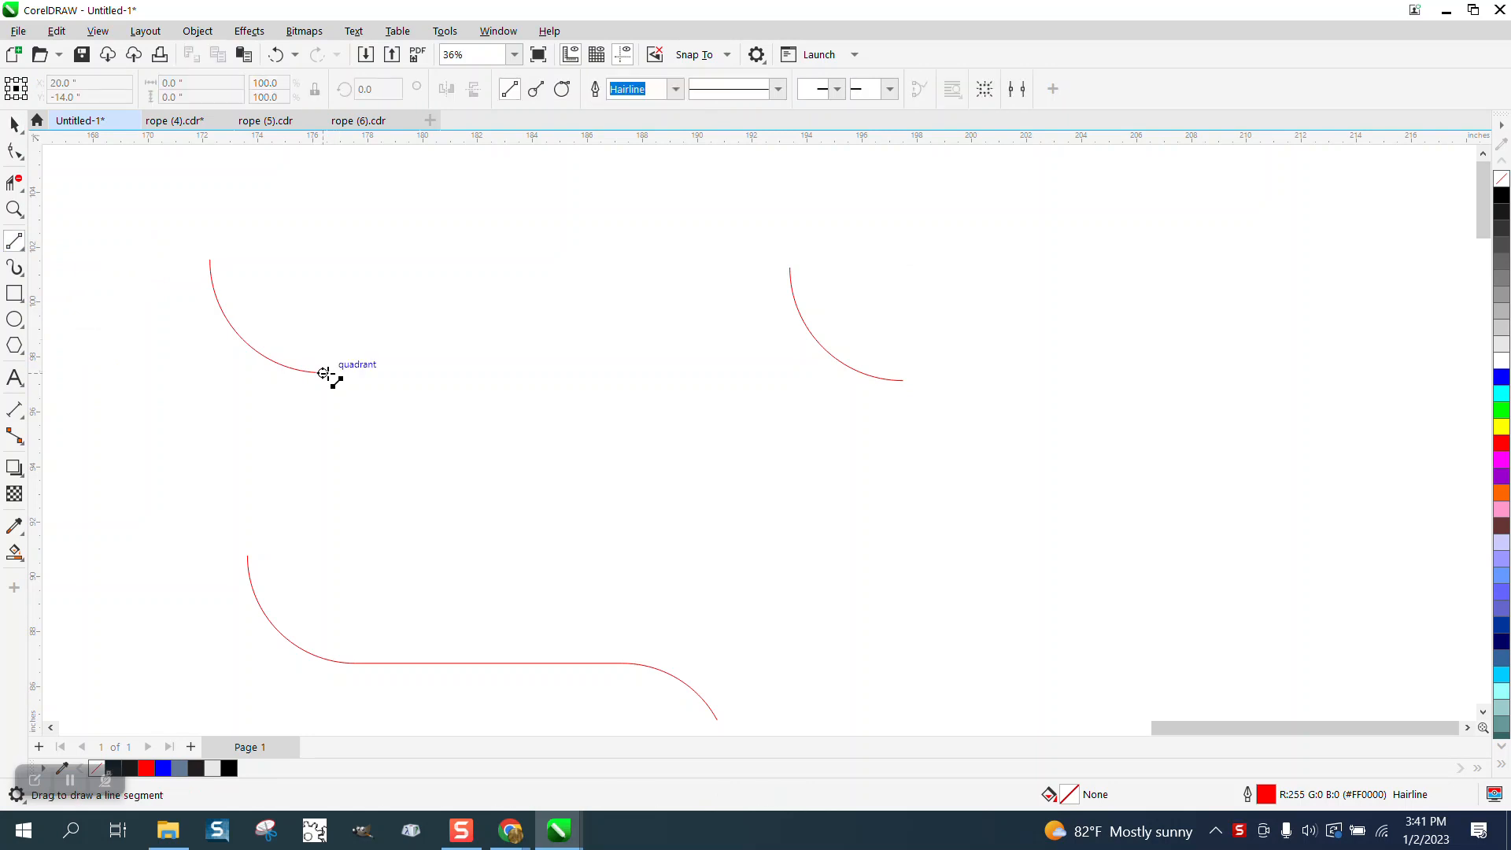
pyautogui.moveTo(323, 373); pyautogui.dragTo(662, 373)
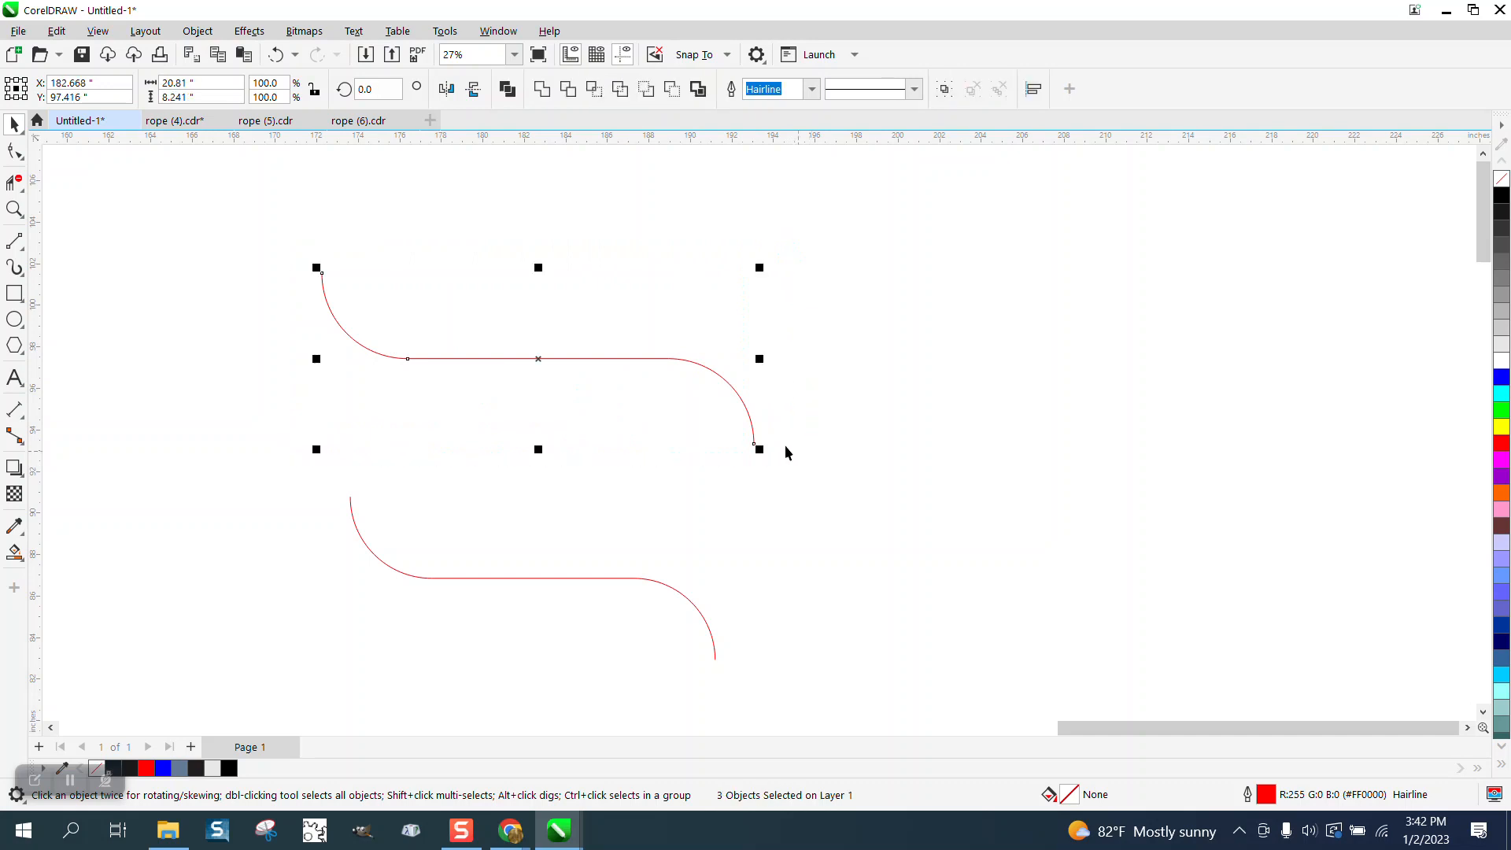
pyautogui.moveTo(16, 184)
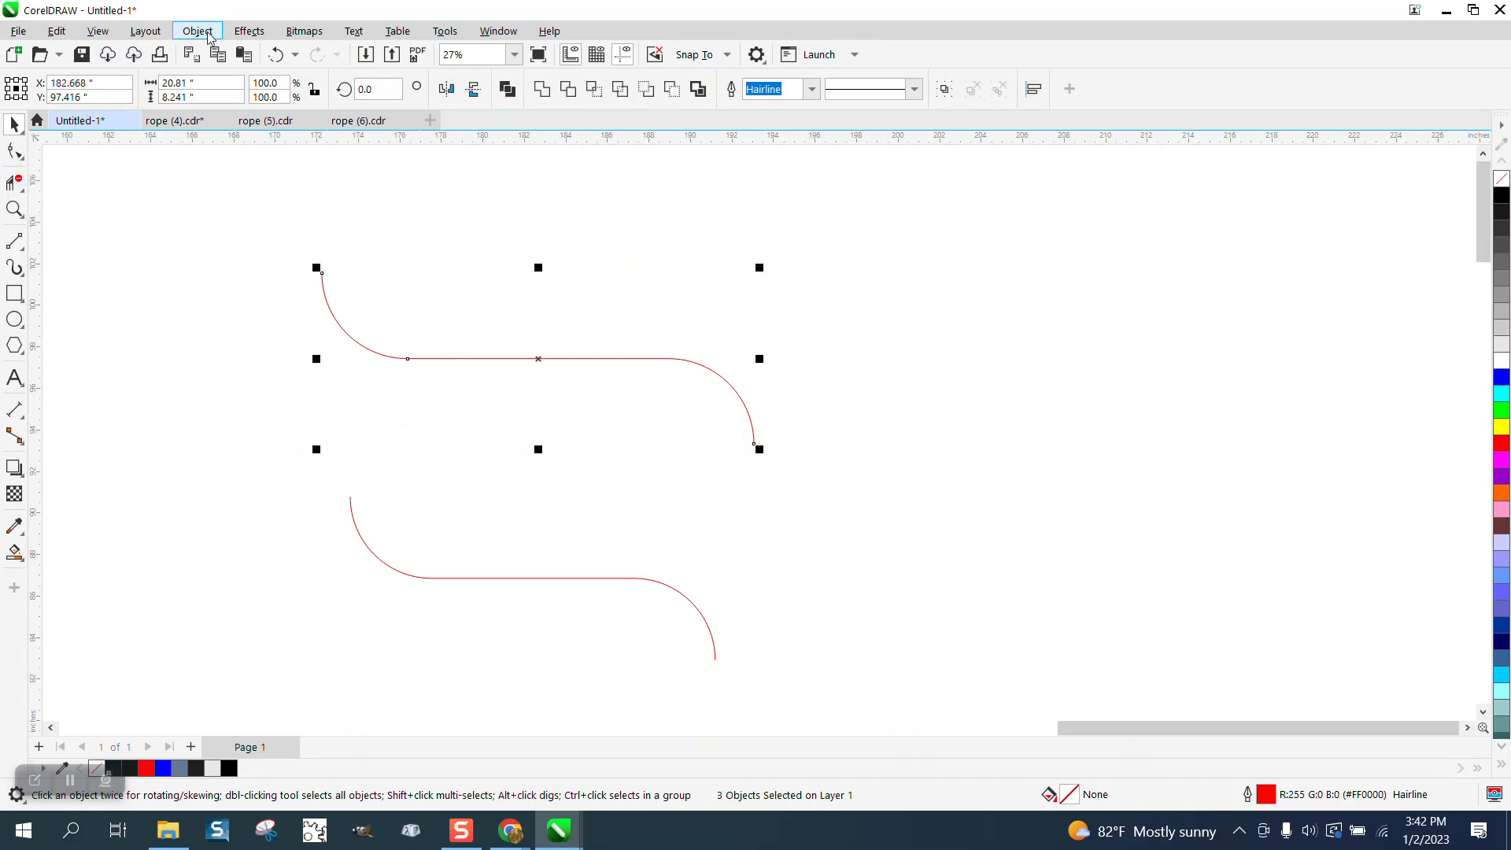
# Combine the arcs and line, select their nodes, and join them using Join Curves Extend
pyautogui.click(498, 335)
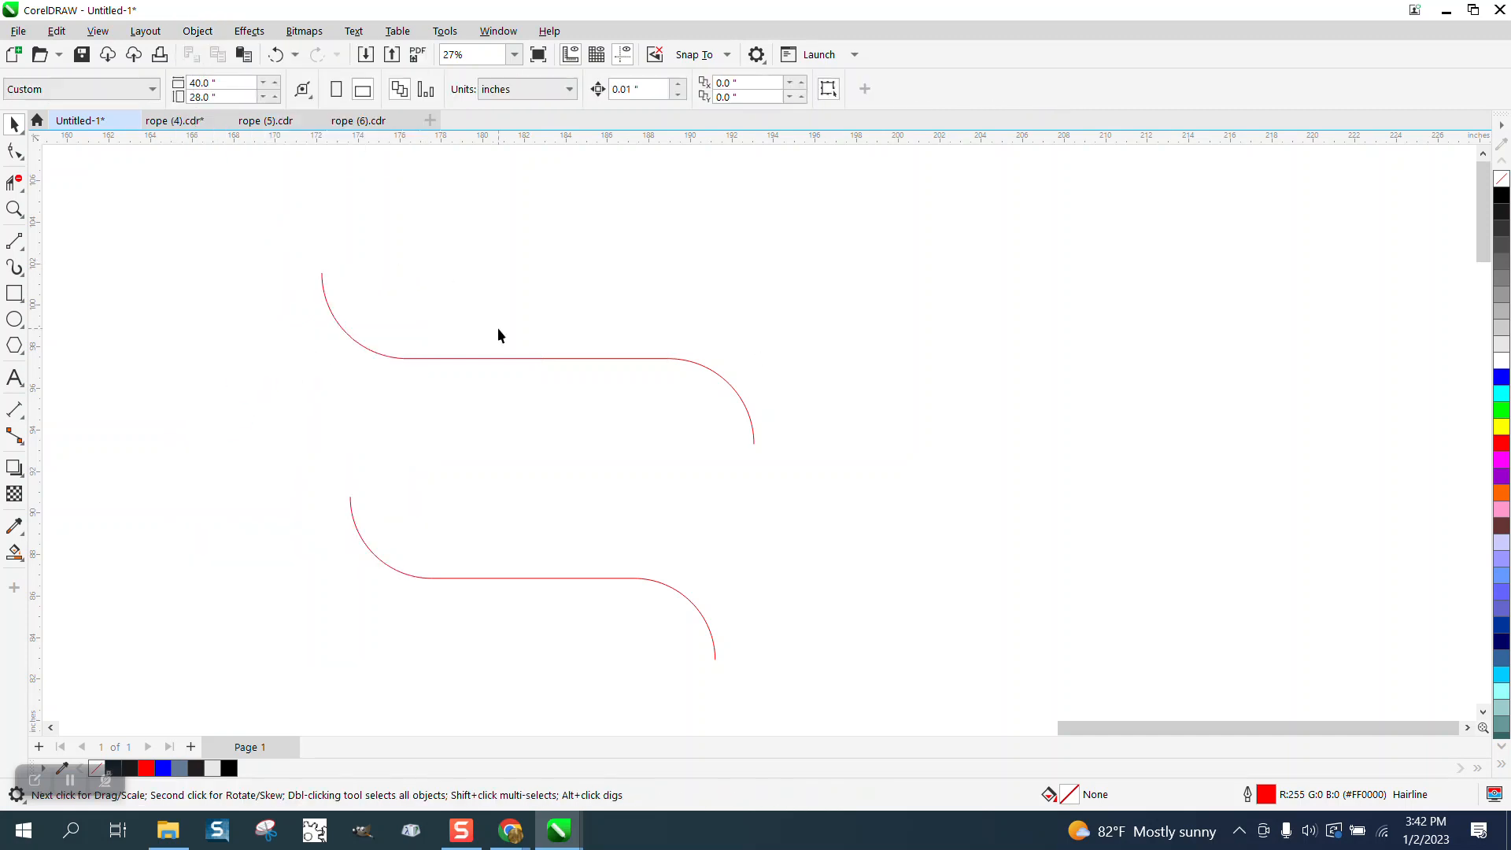
pyautogui.click(529, 356)
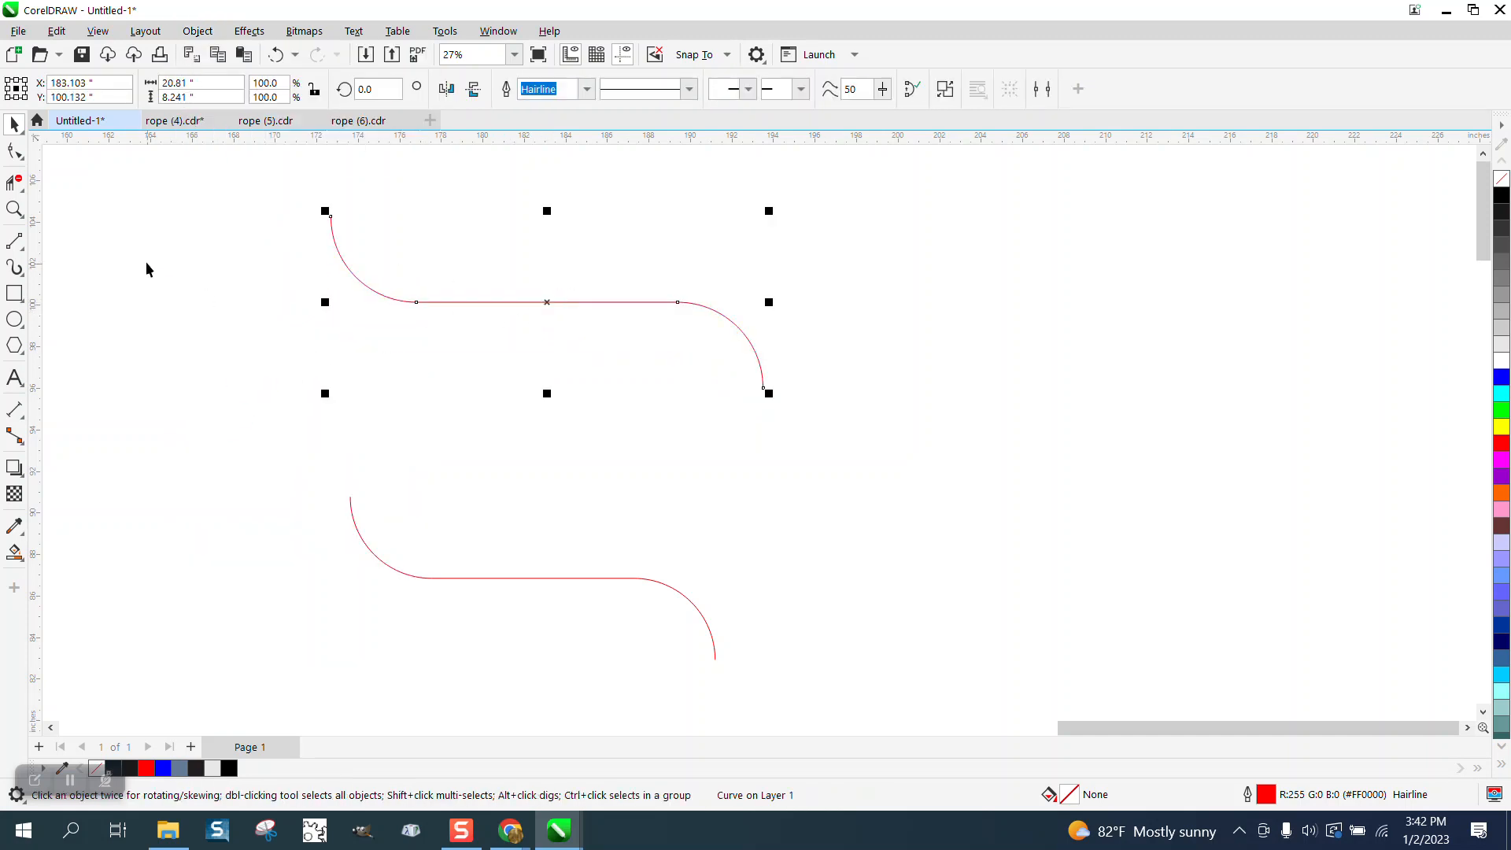
pyautogui.click(15, 210)
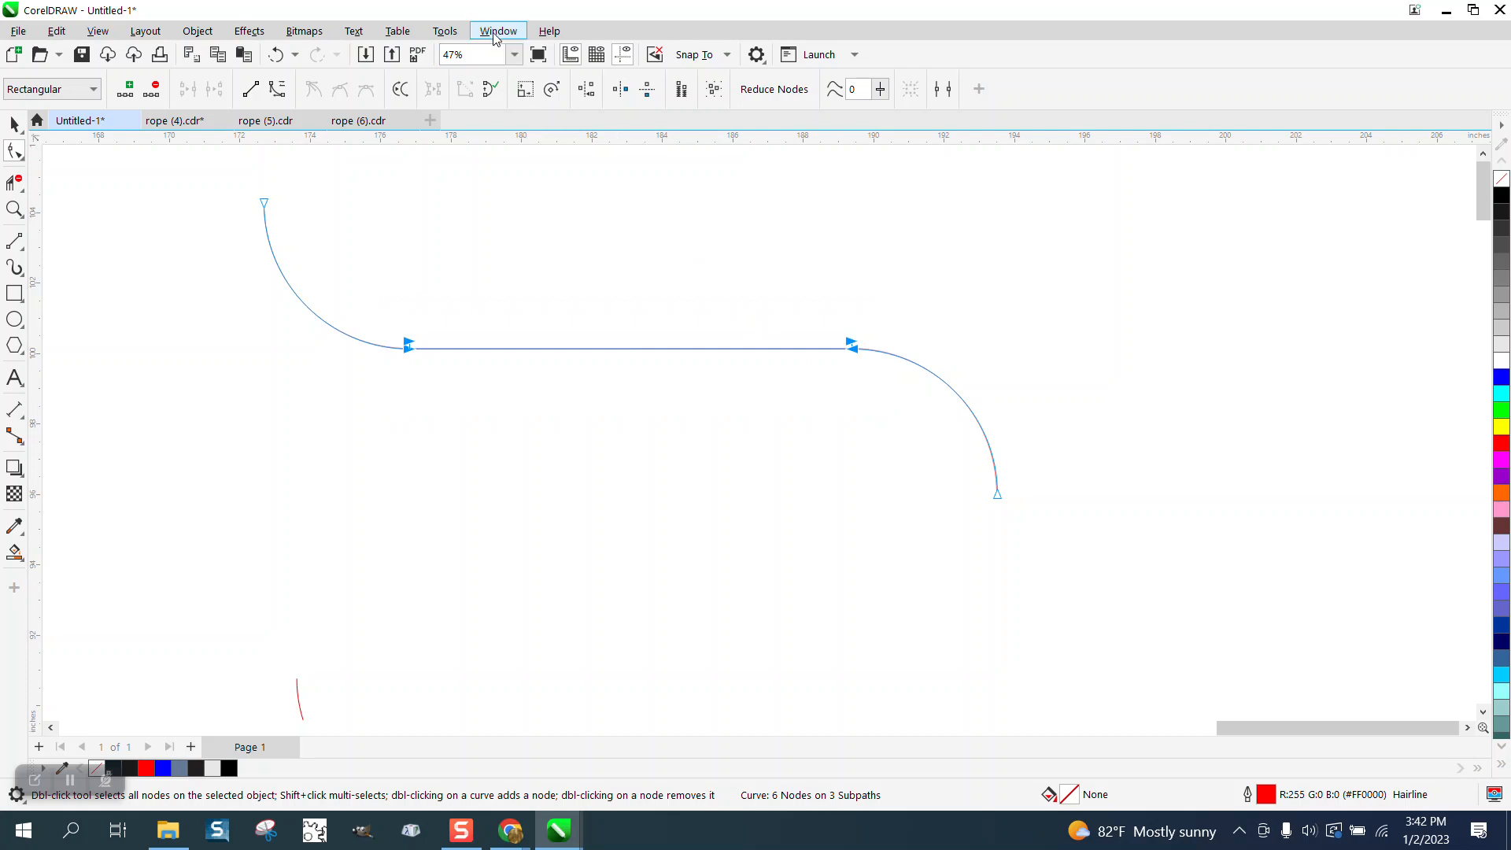
pyautogui.click(498, 30)
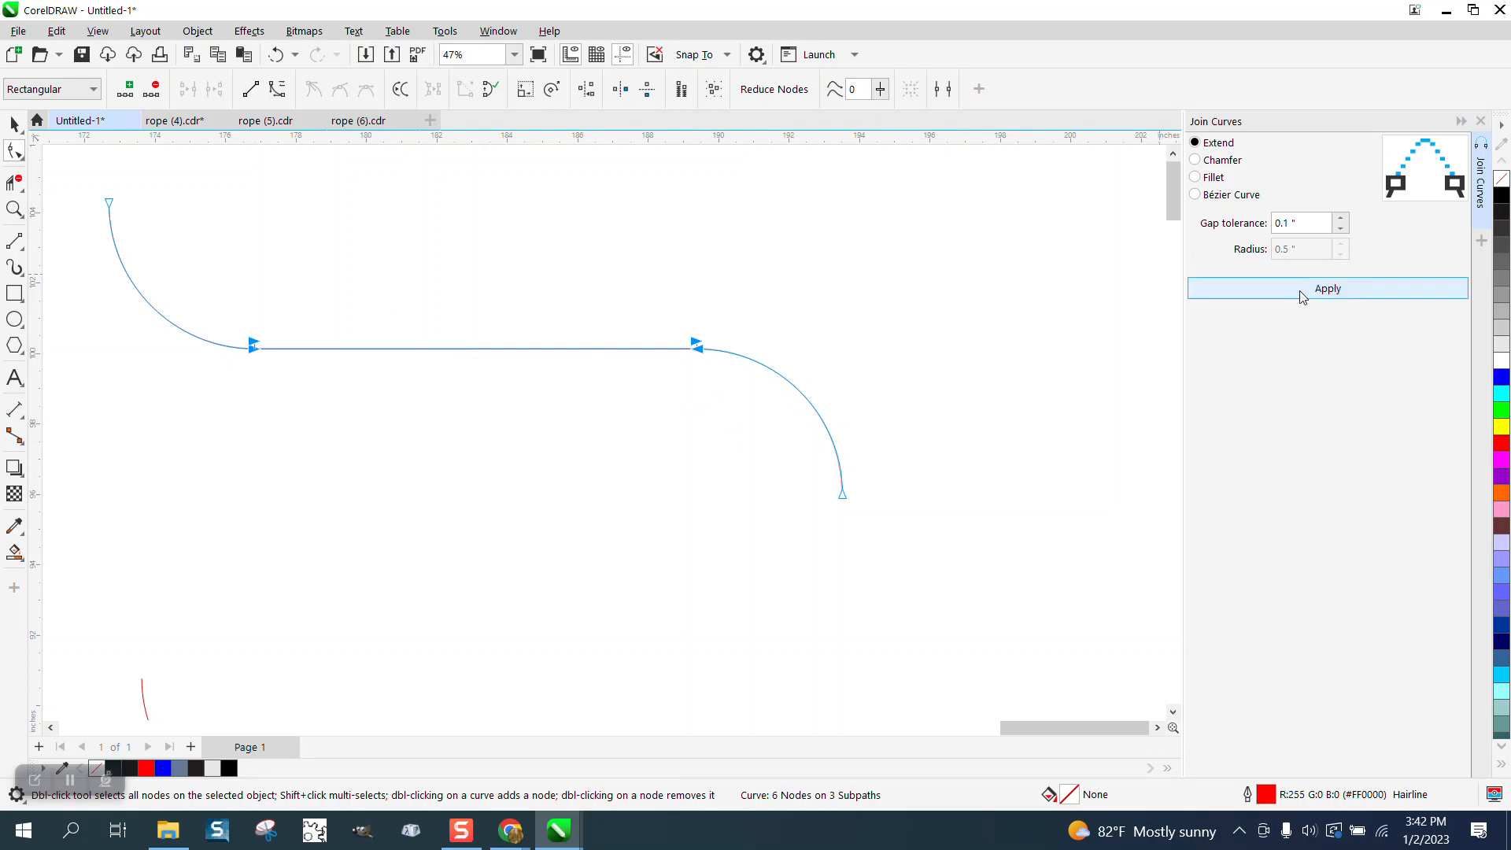
pyautogui.click(1327, 288)
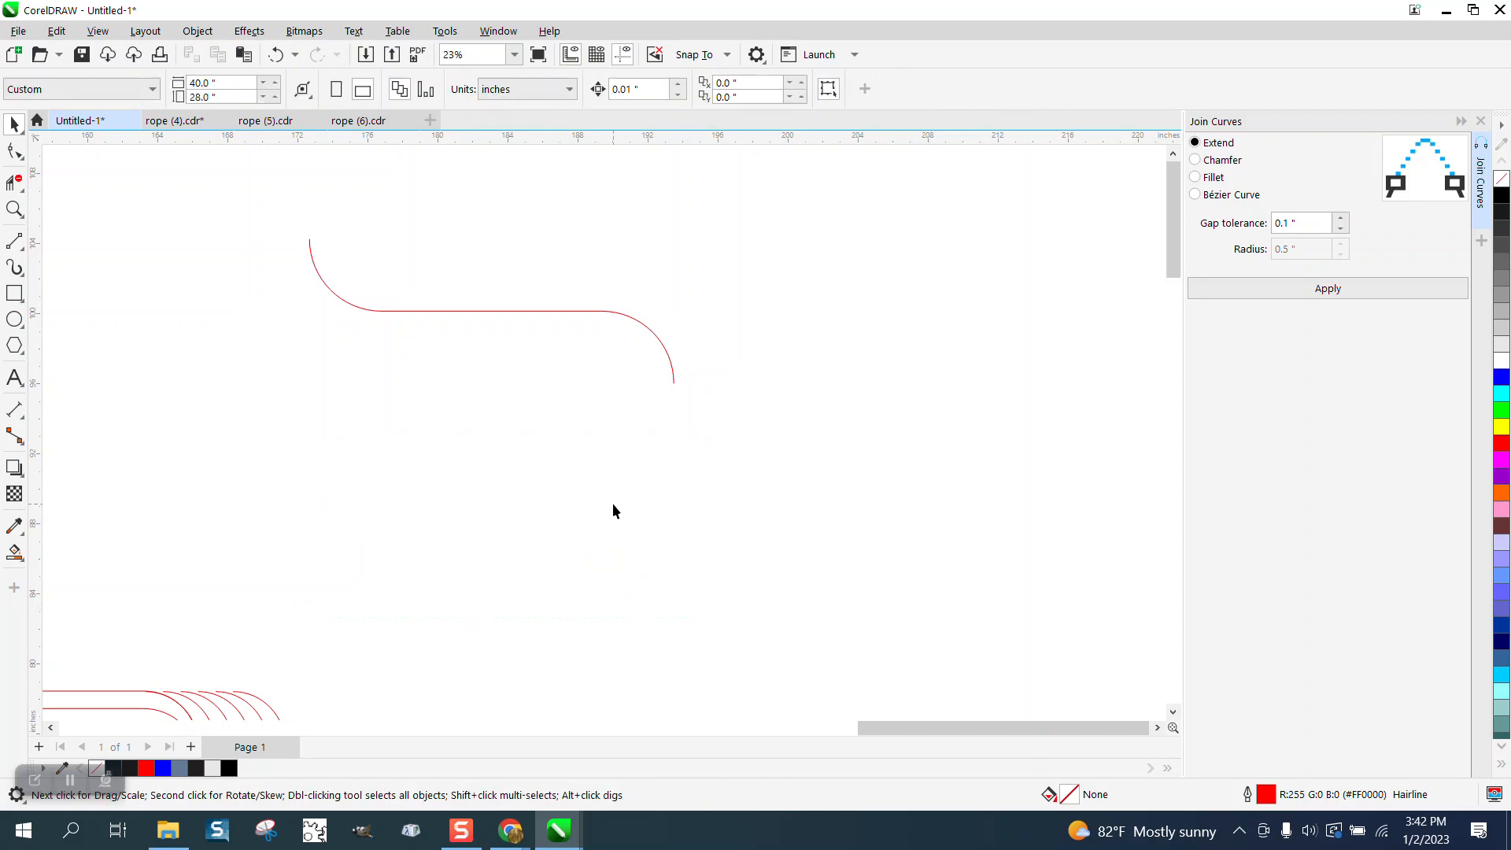
pyautogui.click(501, 310)
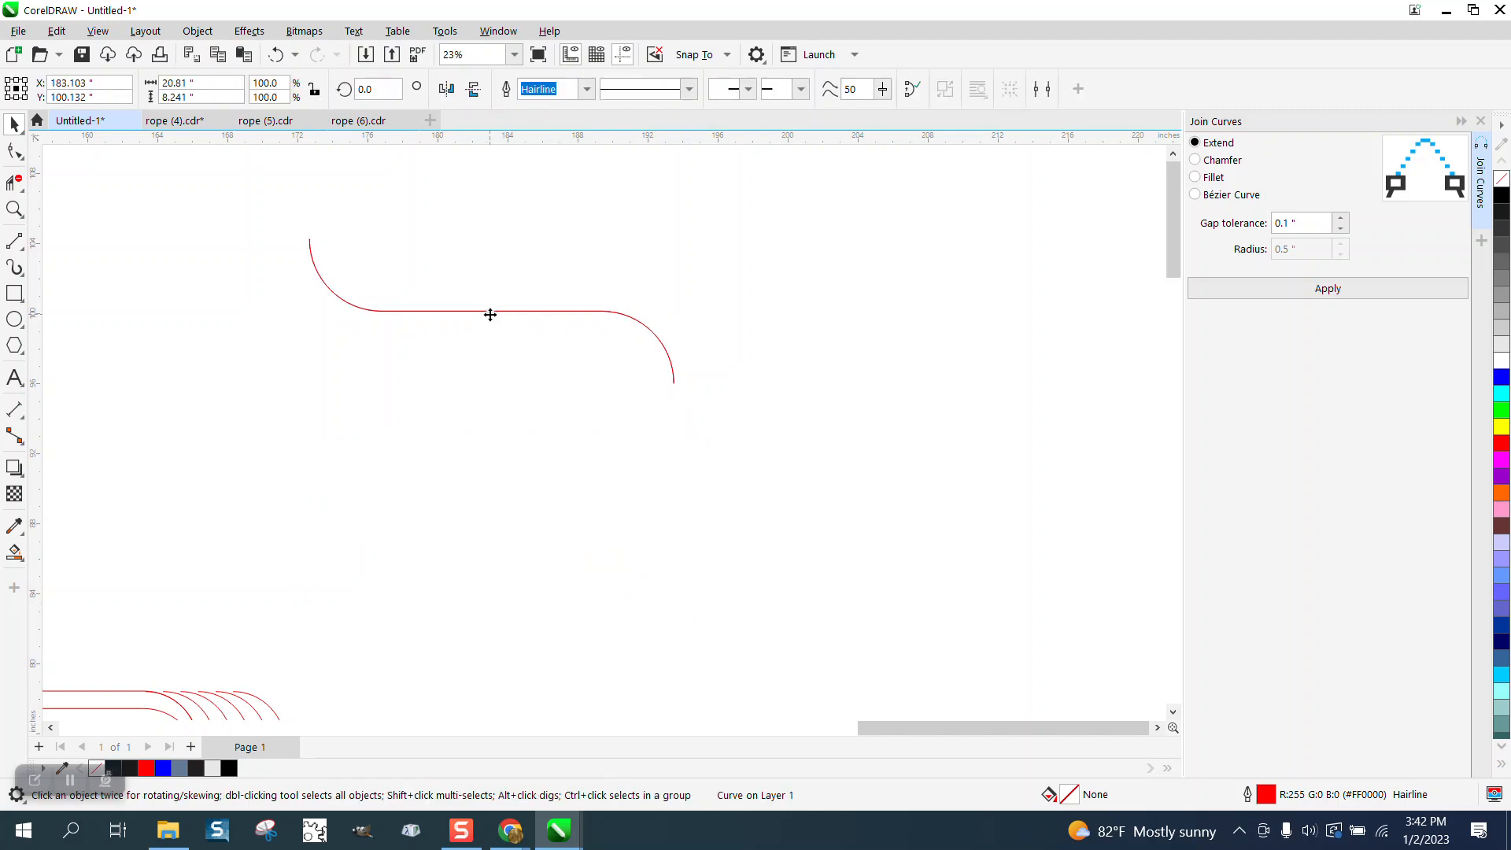
pyautogui.click(491, 313)
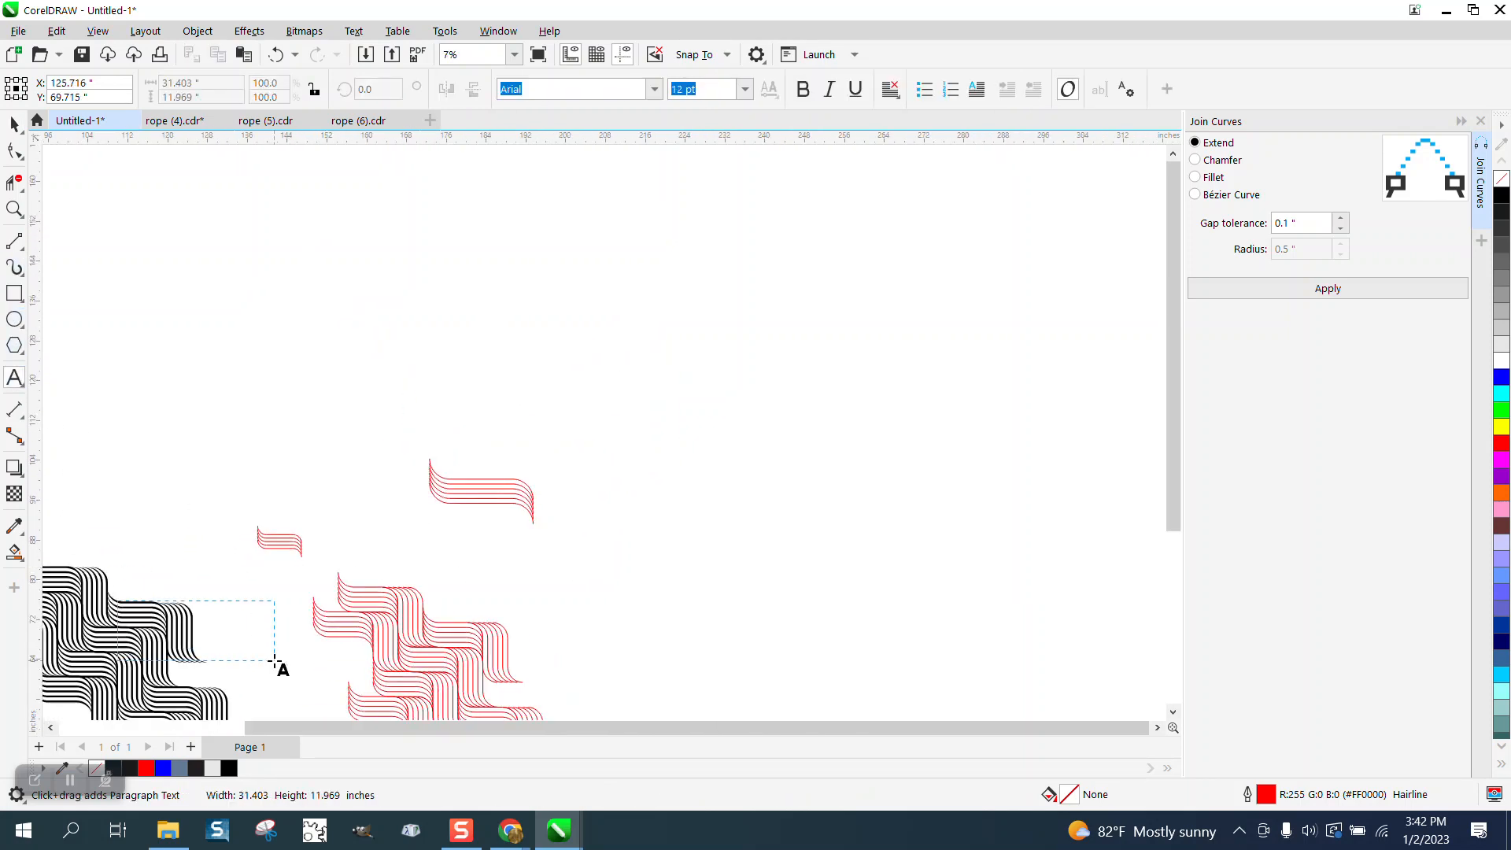
pyautogui.click(15, 210)
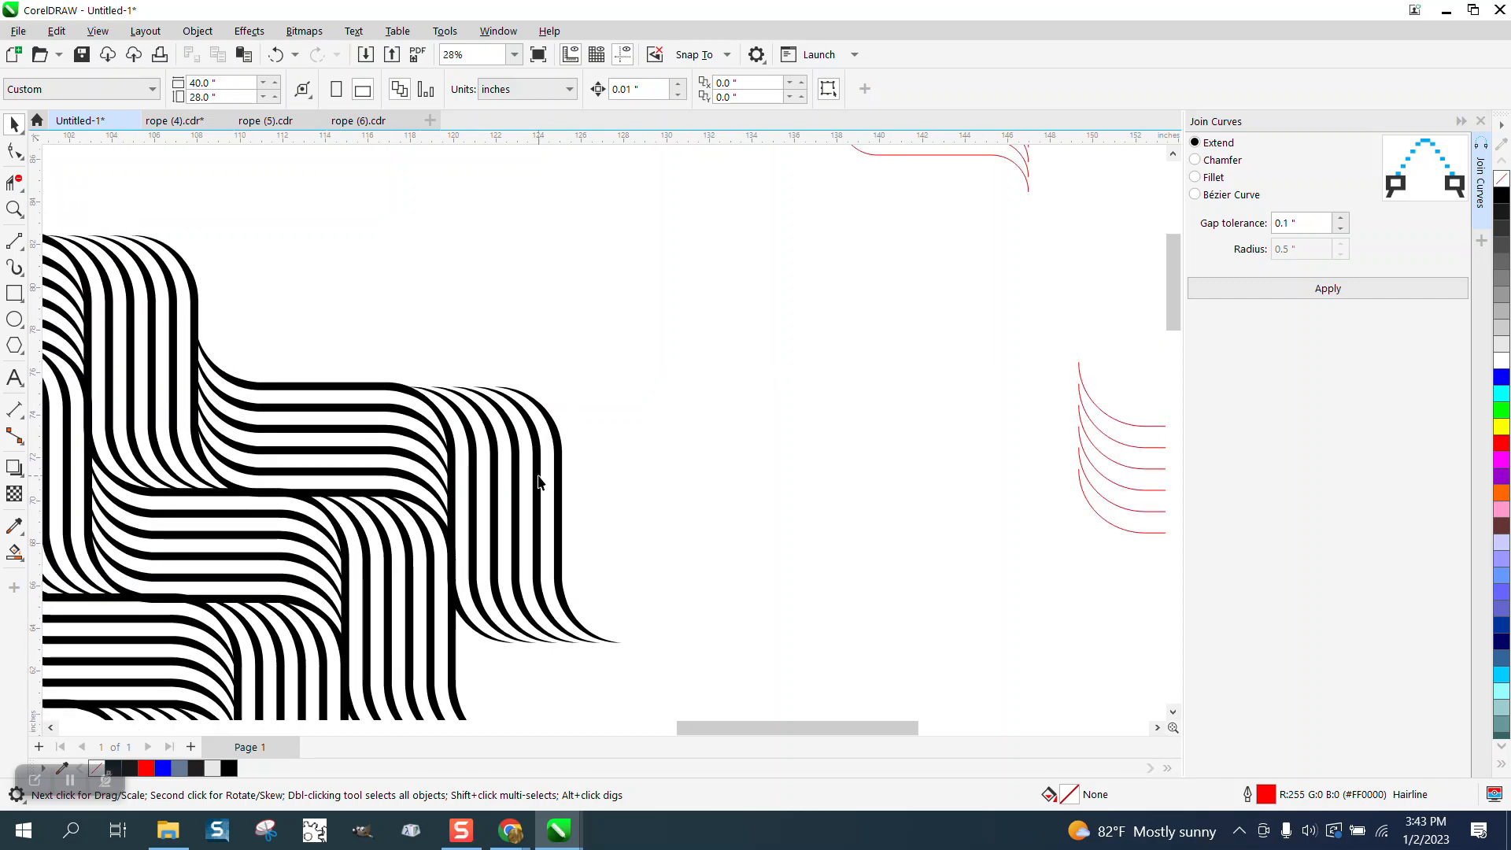
# Place a copy of the red five-line group up and to the left
pyautogui.click(472, 54)
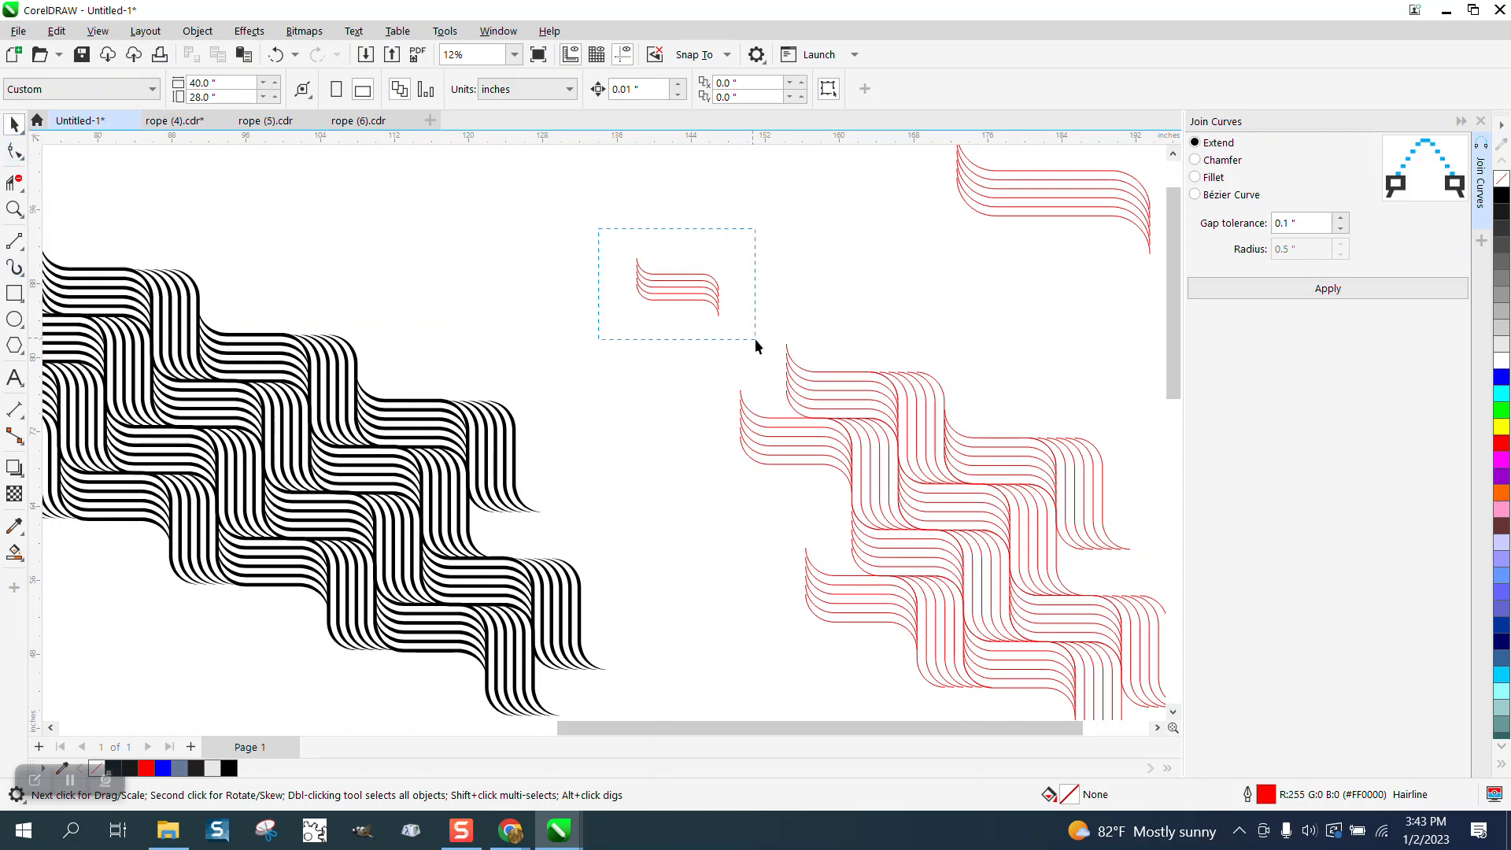
pyautogui.click(677, 286)
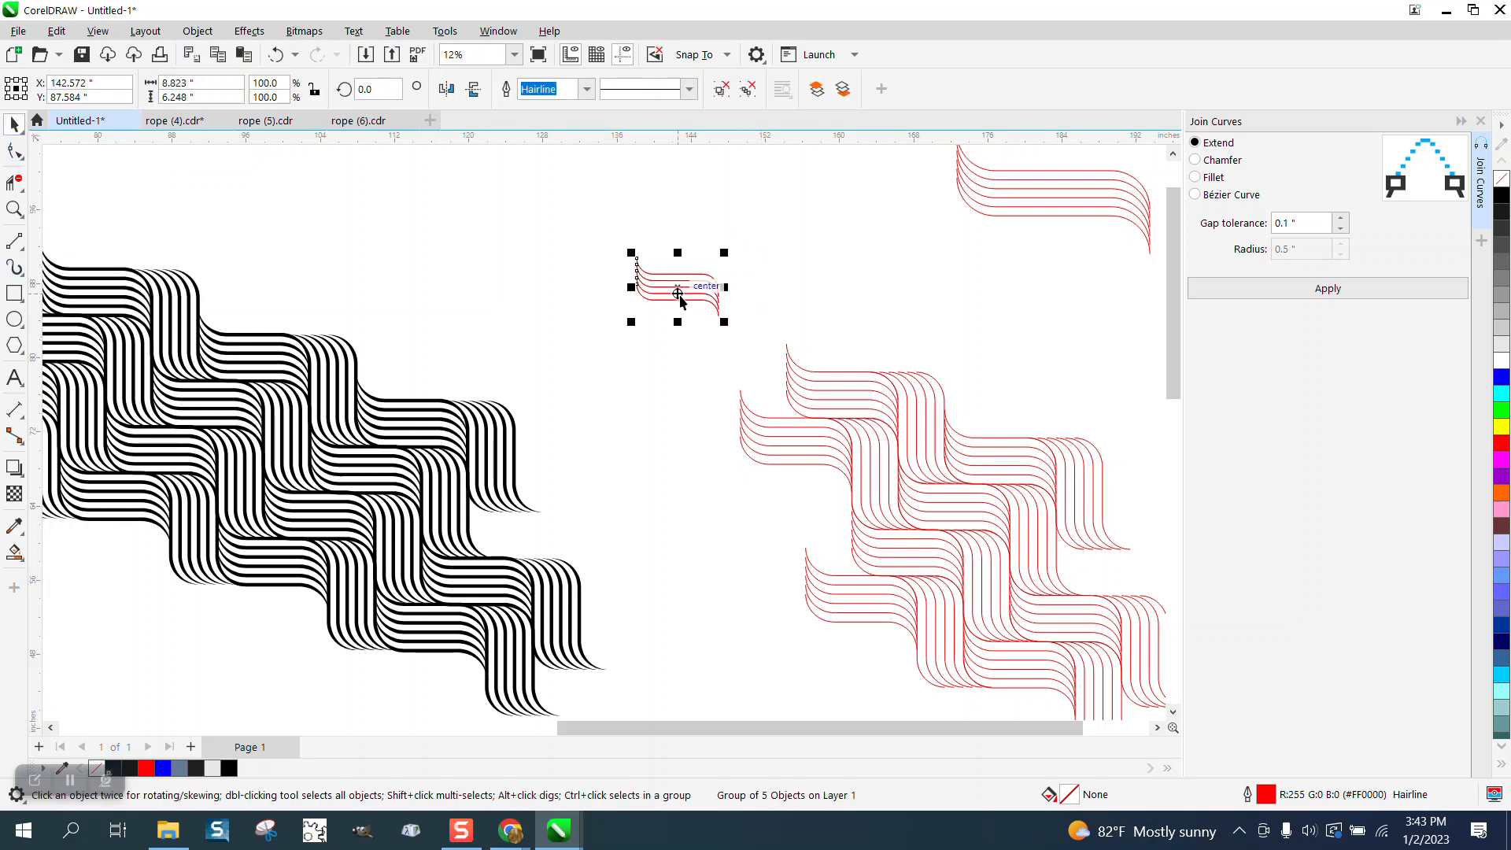
pyautogui.moveTo(676, 289); pyautogui.dragTo(475, 229)
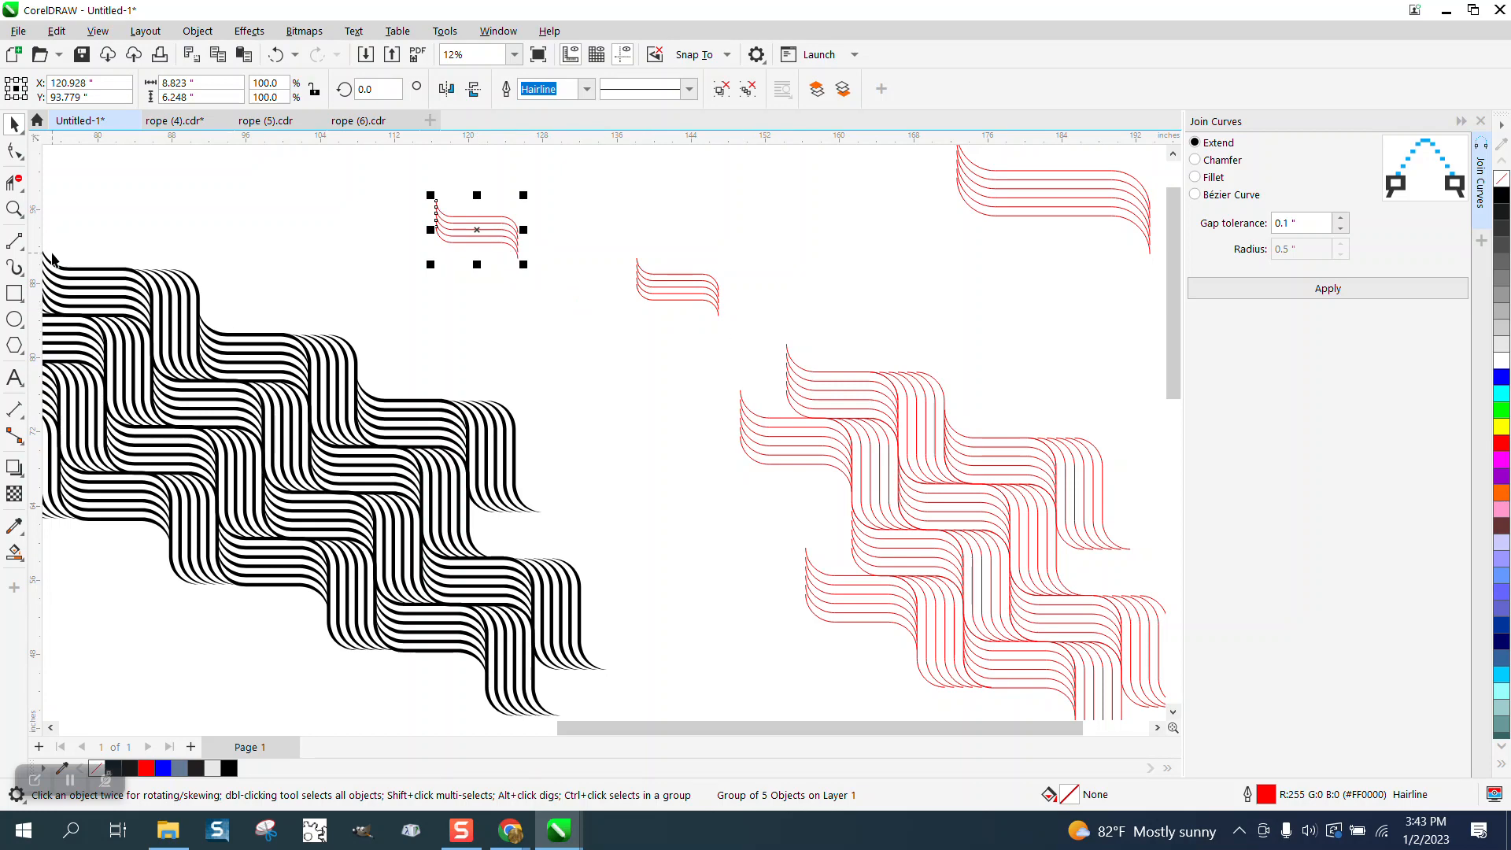
# Give the copy Artistic Media strokes and reduce the width from 0.73" to 0.61"
pyautogui.click(15, 267)
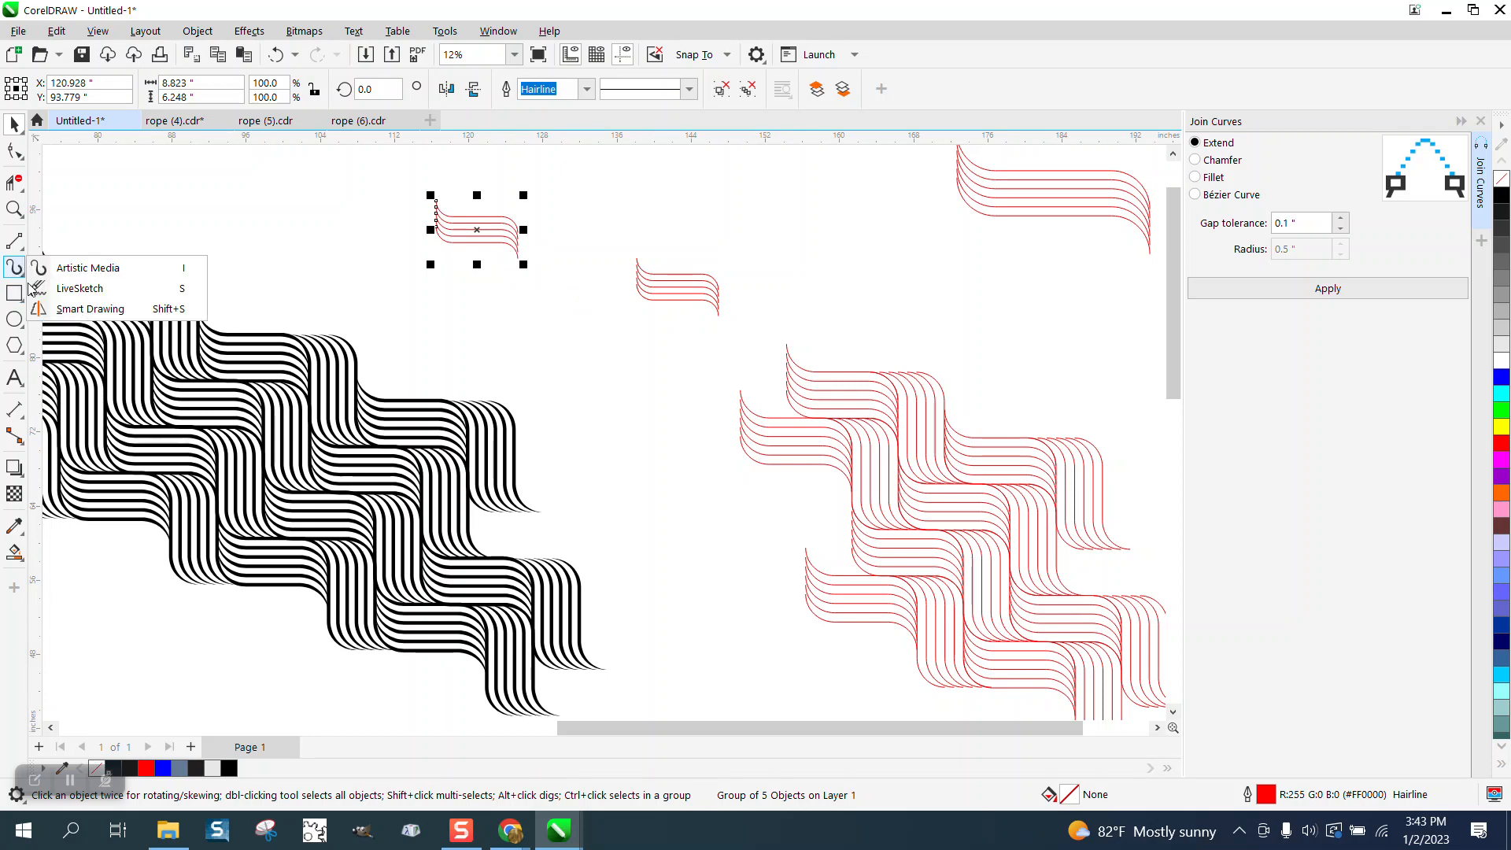
pyautogui.click(87, 268)
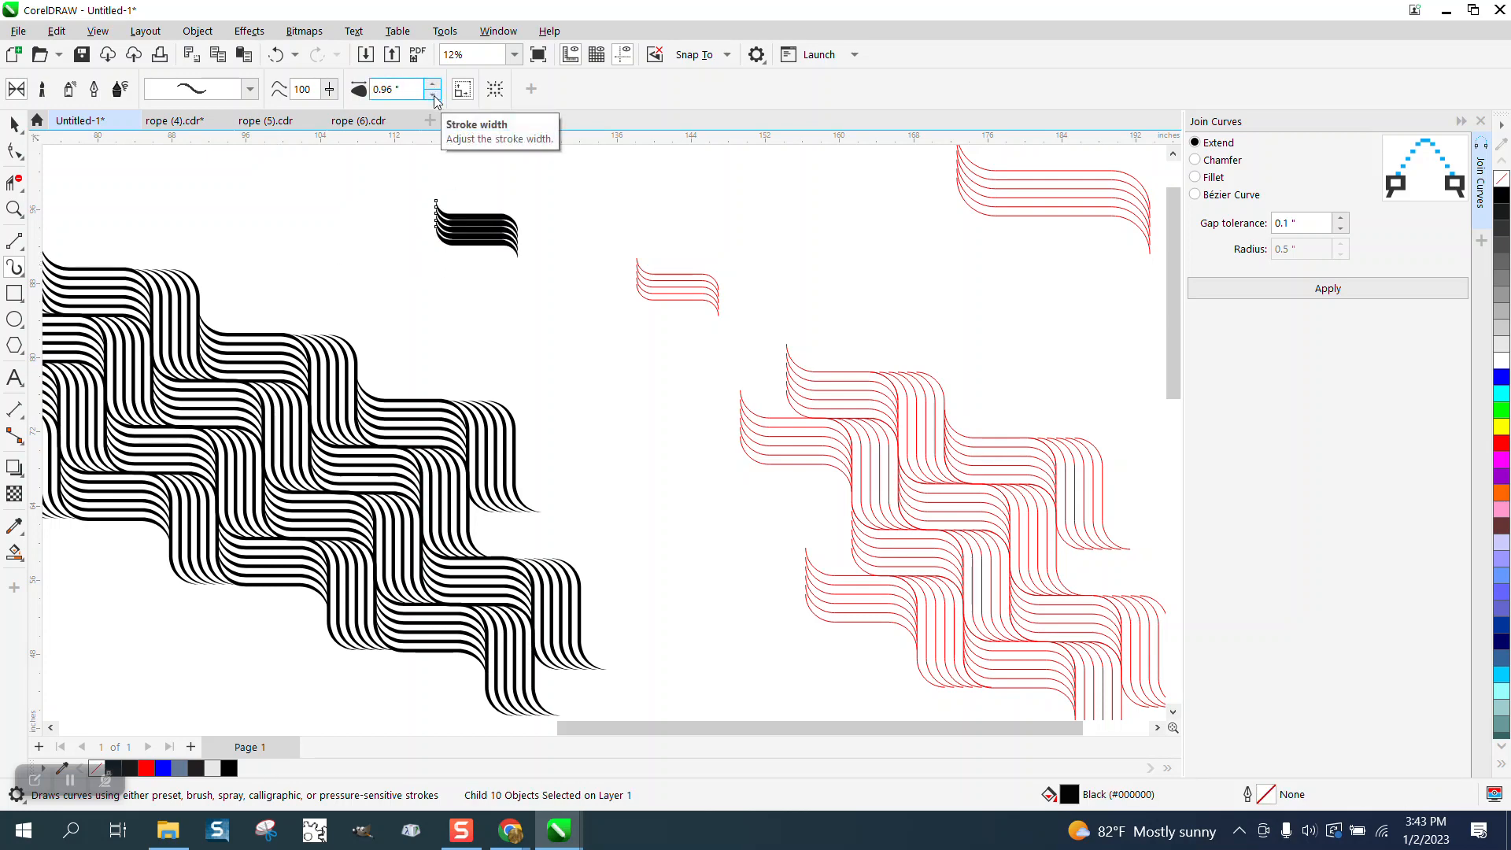
pyautogui.click(433, 94)
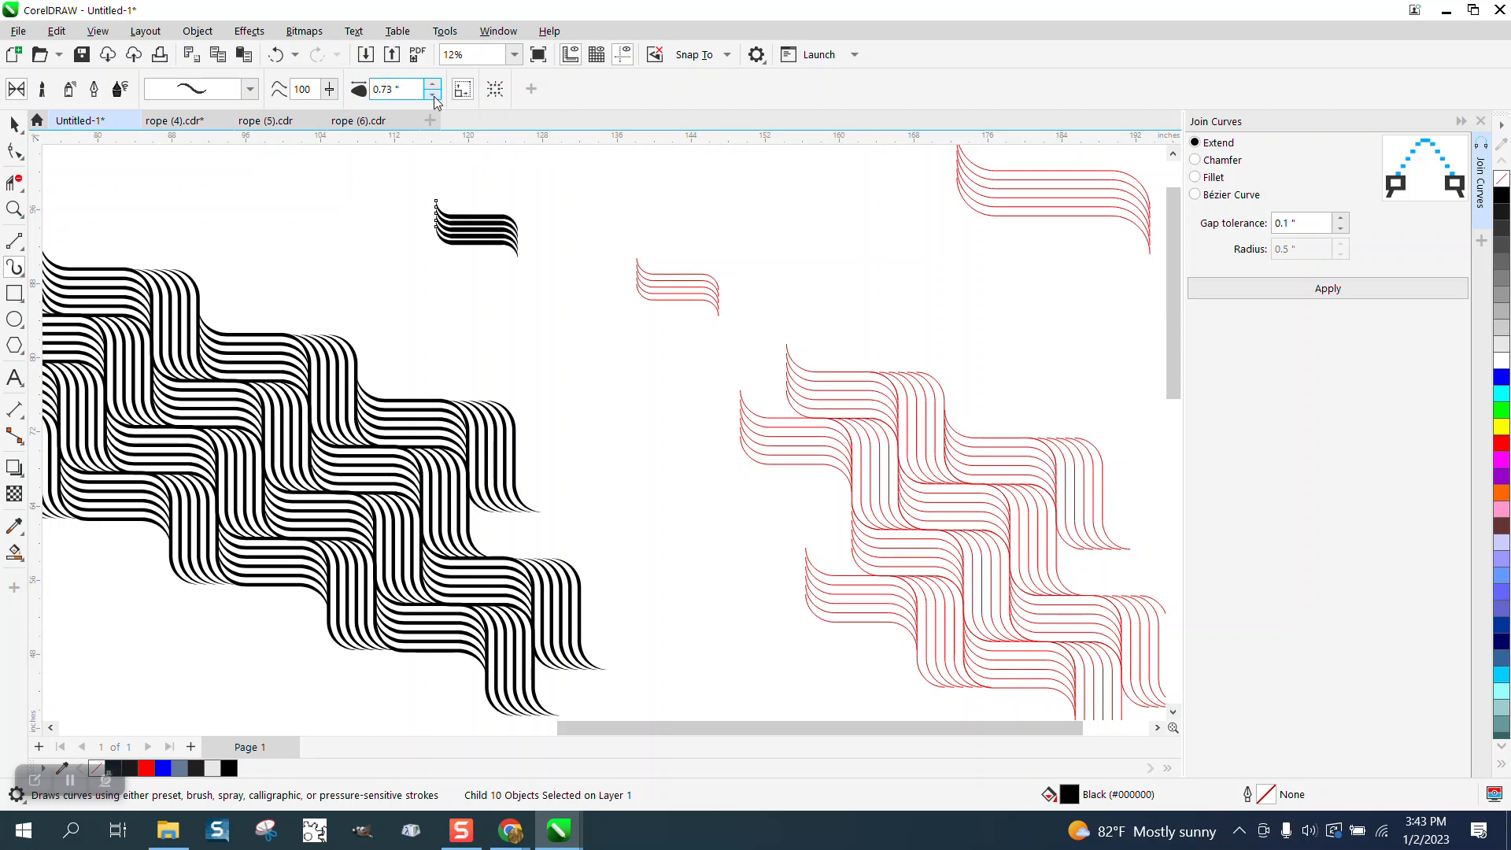
pyautogui.click(433, 94)
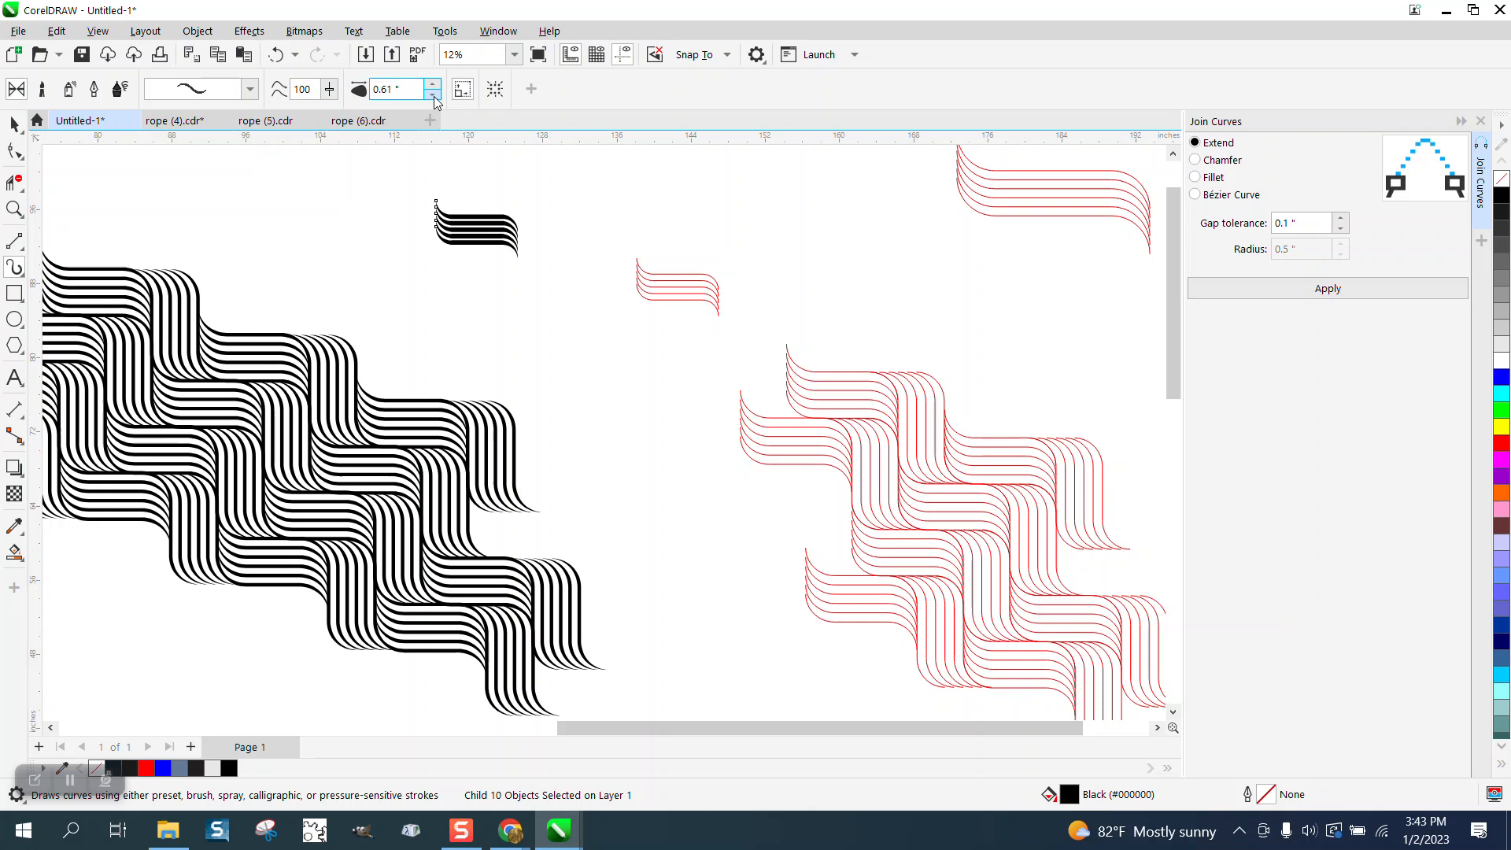
pyautogui.click(432, 92)
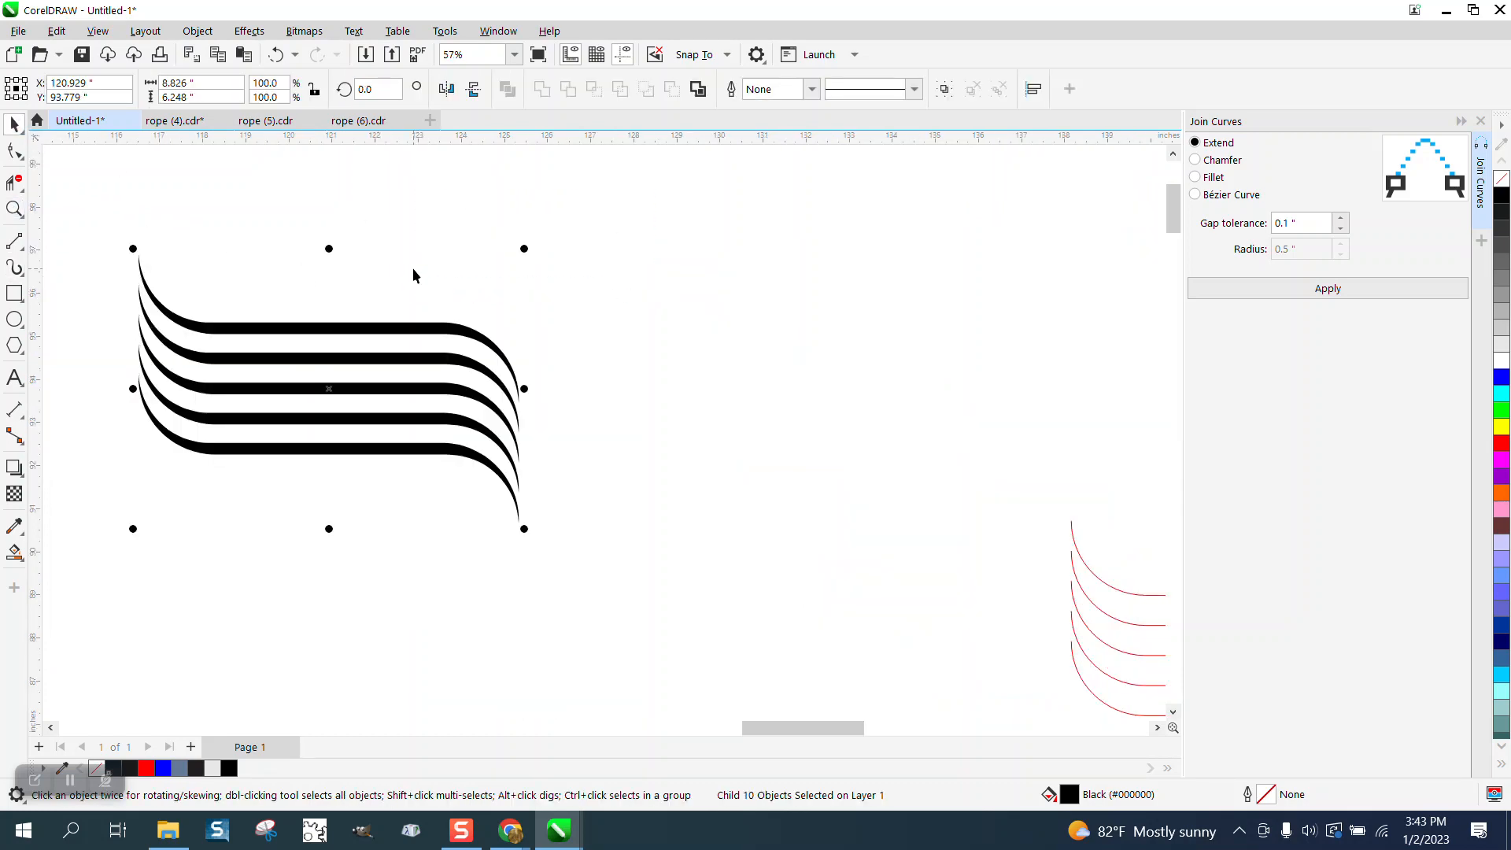
pyautogui.moveTo(438, 280)
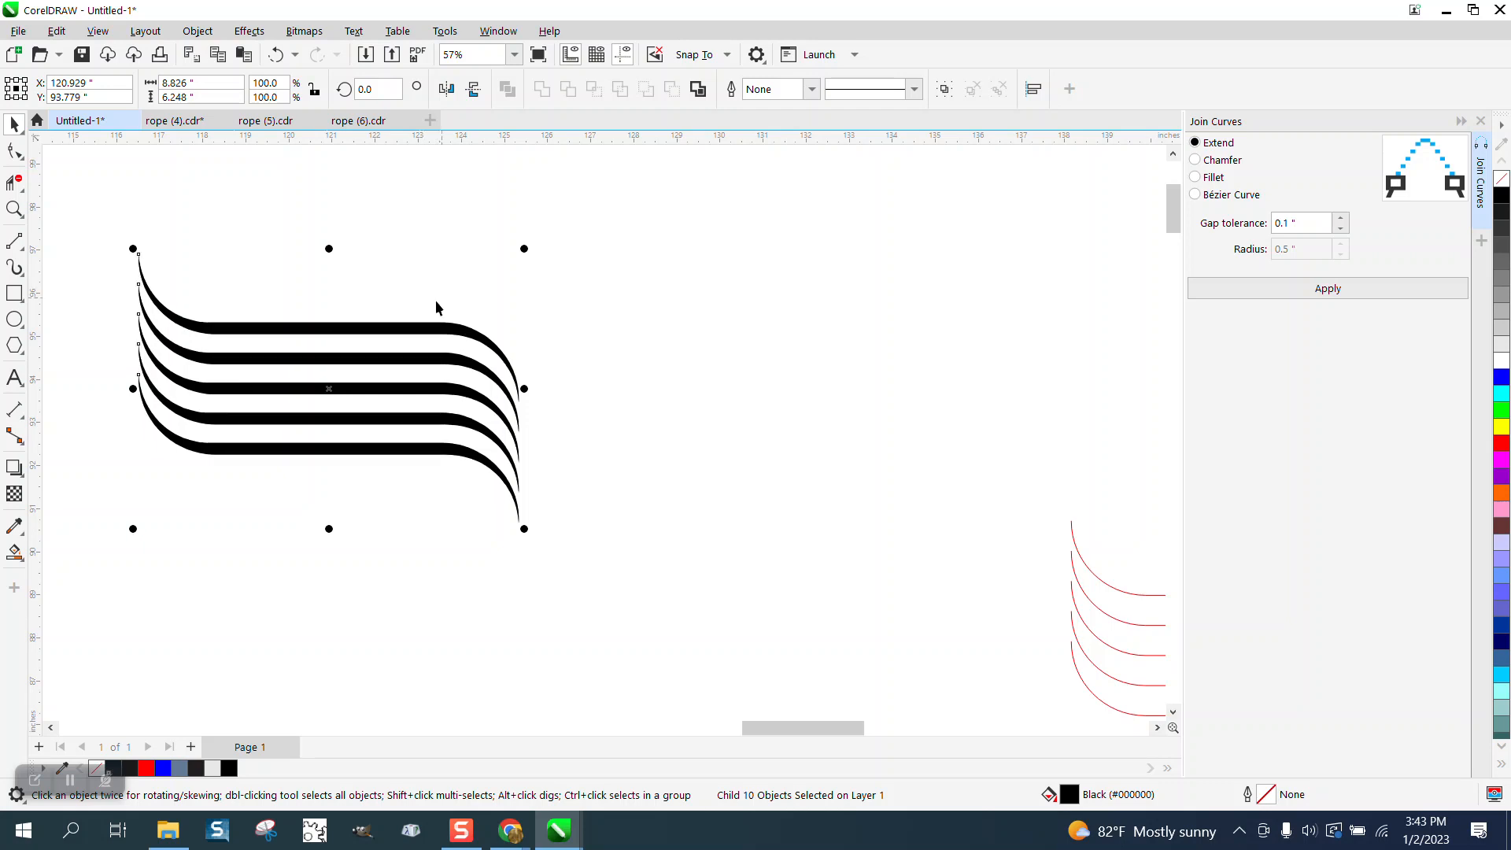
# Inspect the black five-strand curve and pick the red hairline group
pyautogui.click(377, 89)
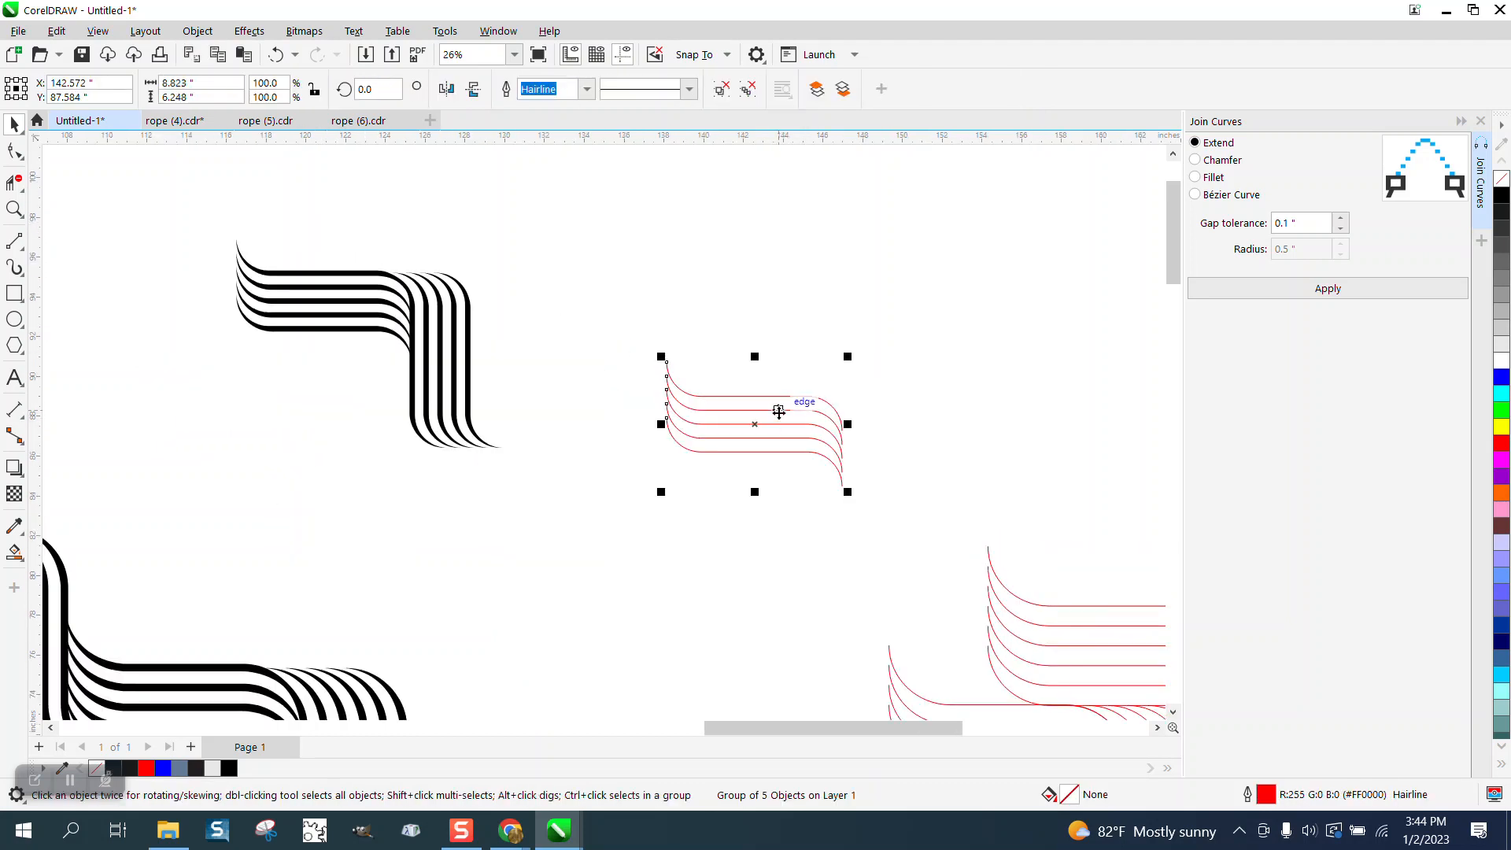
# Move the red group beside the black corner, add a 90° rotated copy, and zoom in
pyautogui.moveTo(778, 413); pyautogui.dragTo(673, 299)
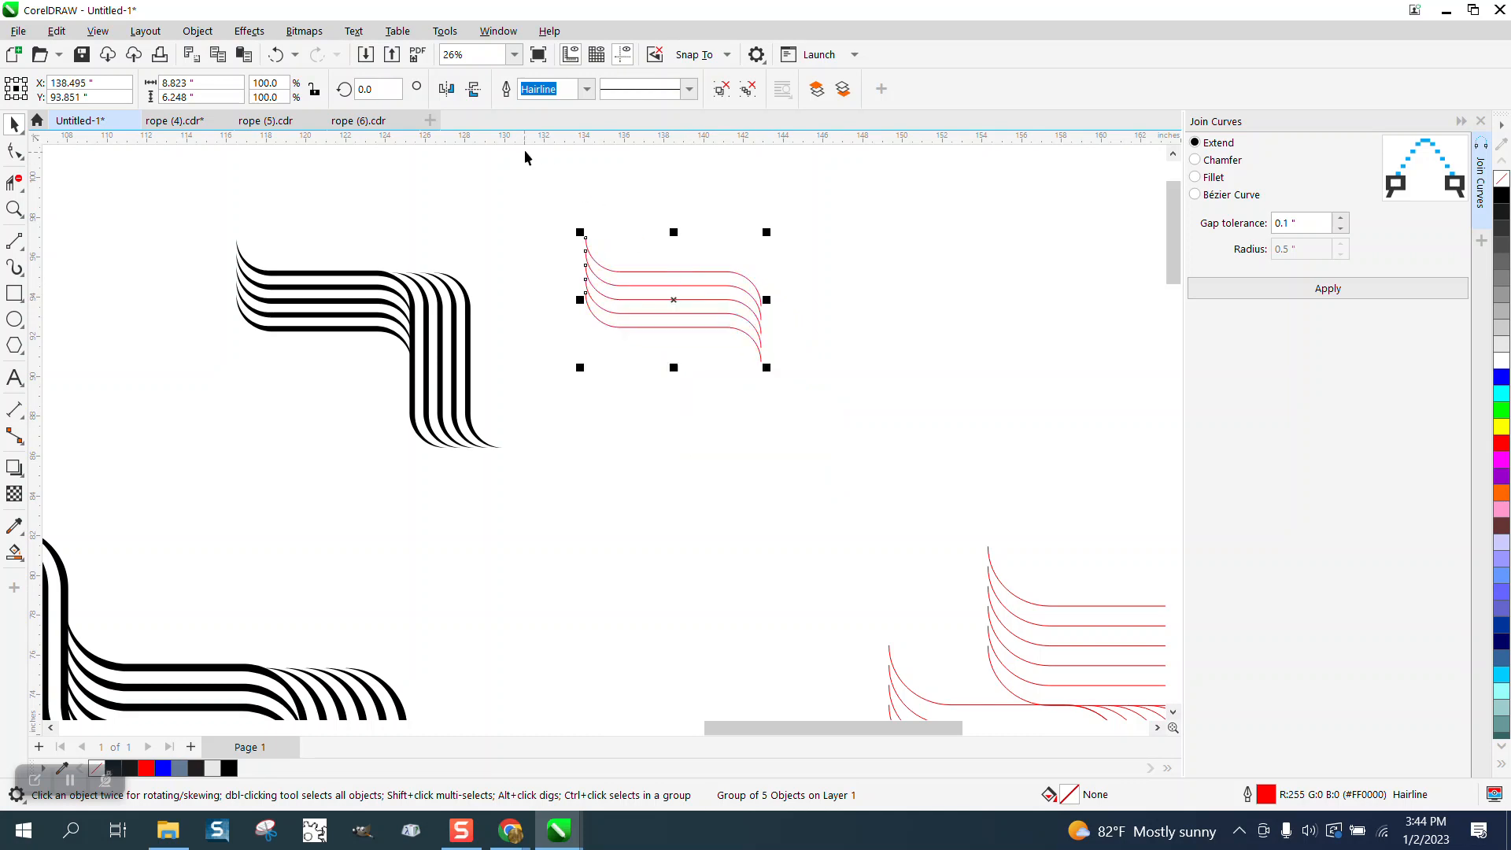
pyautogui.moveTo(528, 157)
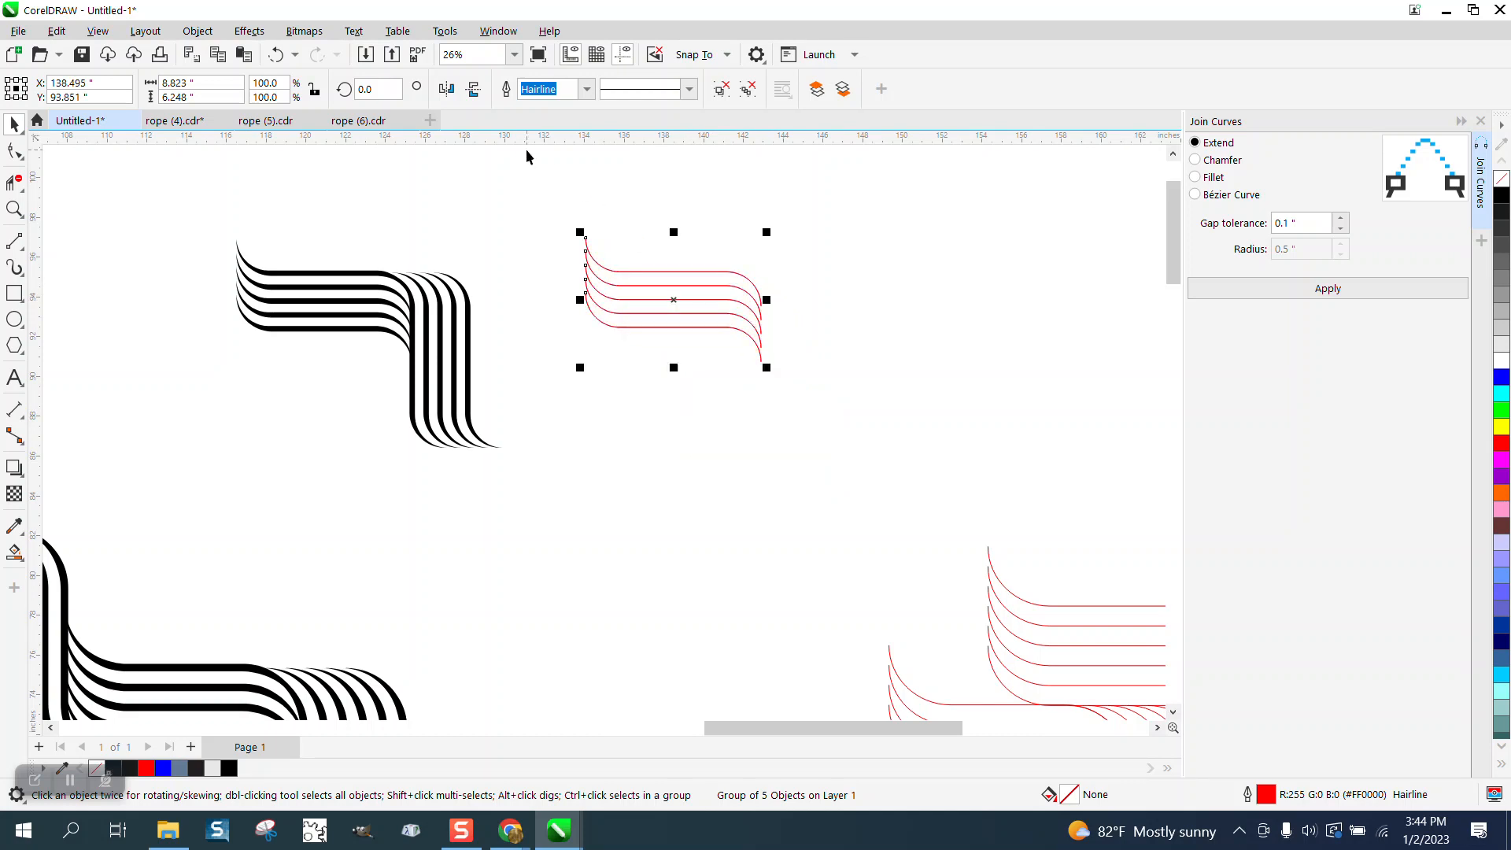
pyautogui.click(377, 87)
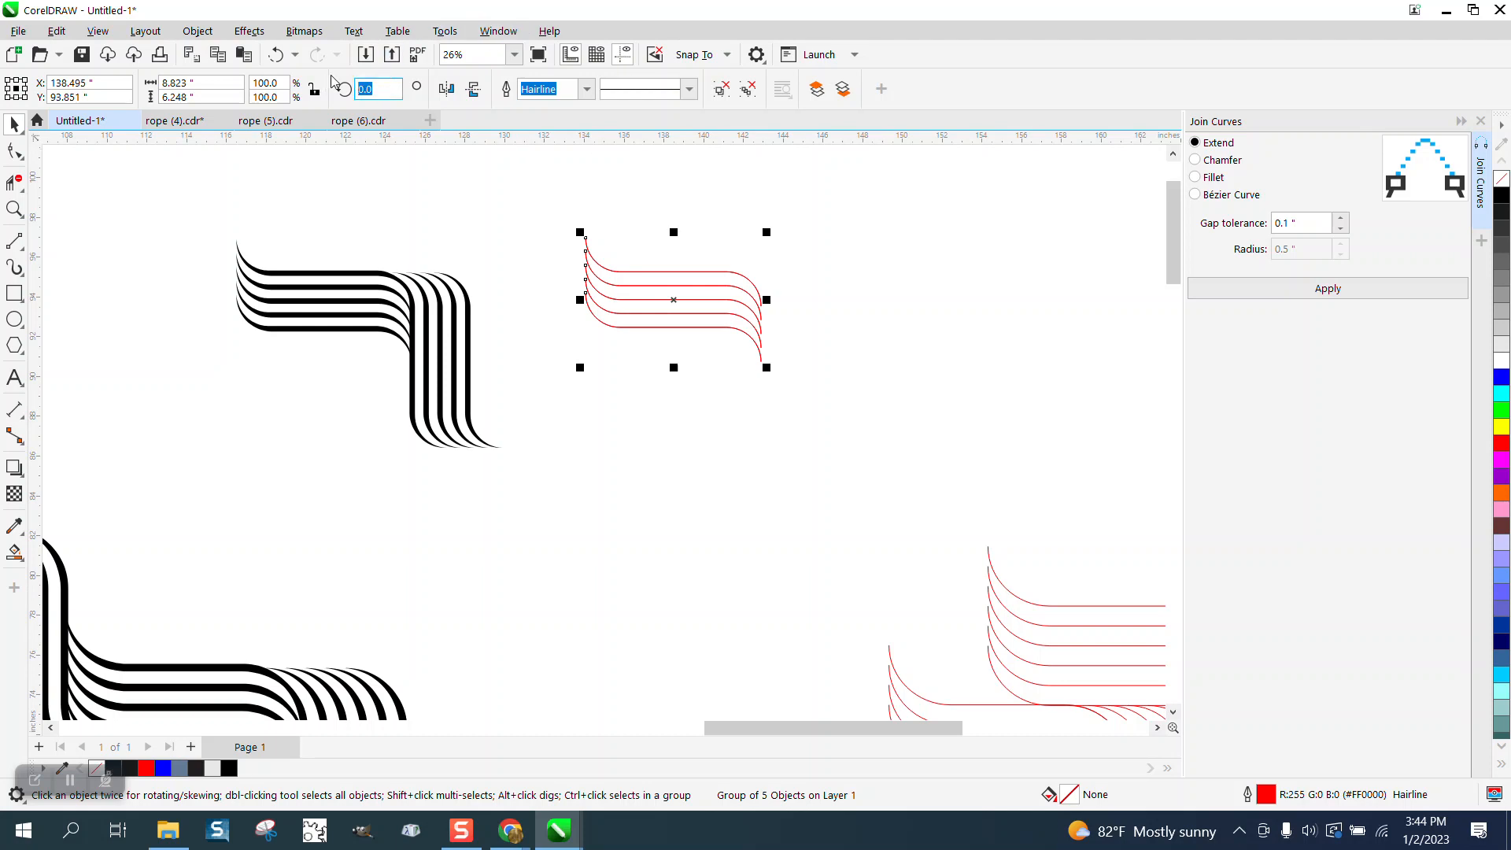
pyautogui.click(448, 89)
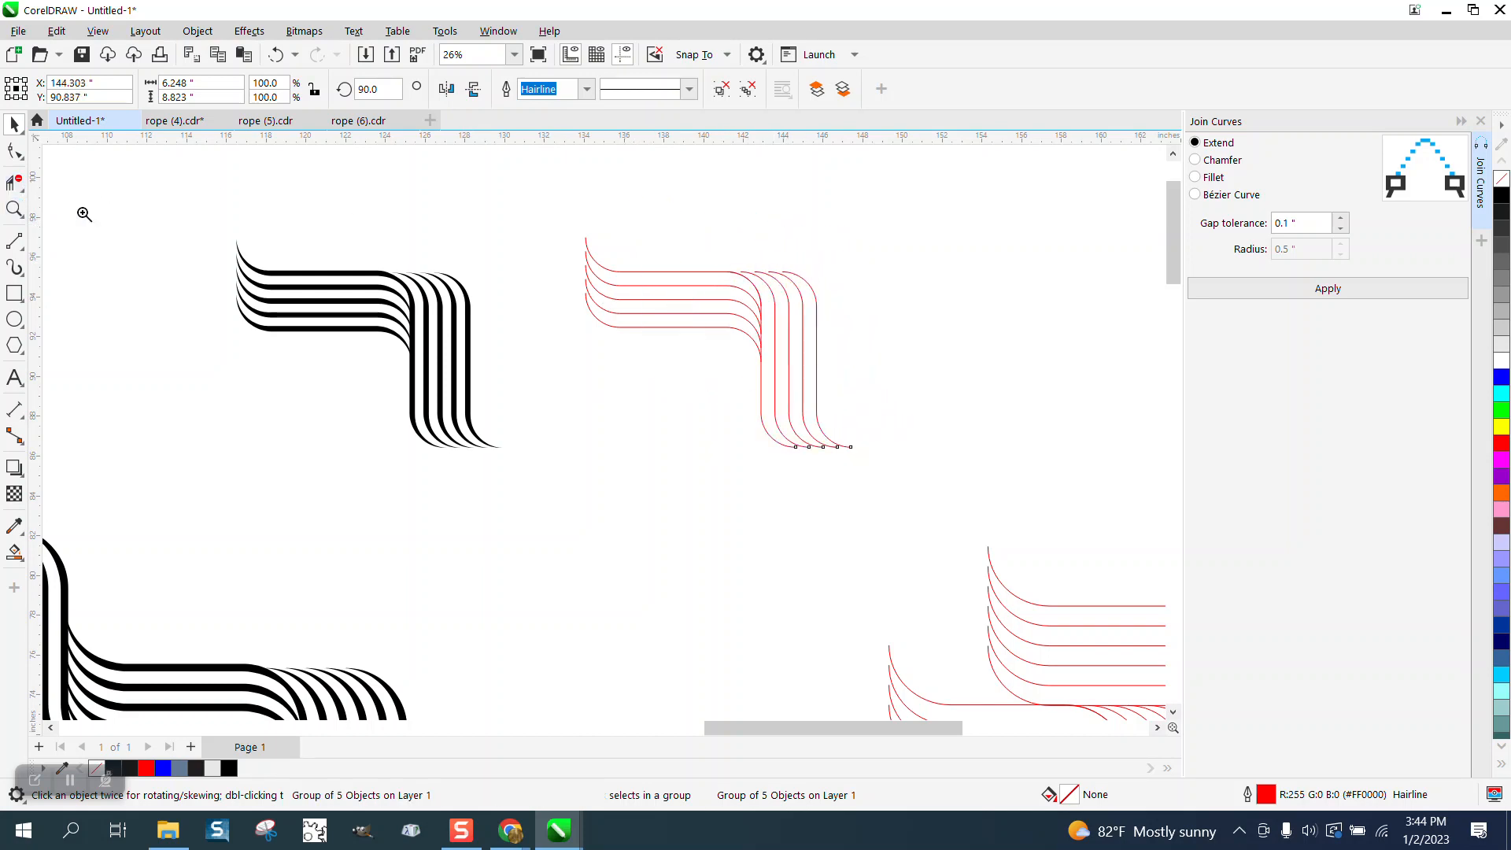
pyautogui.click(448, 396)
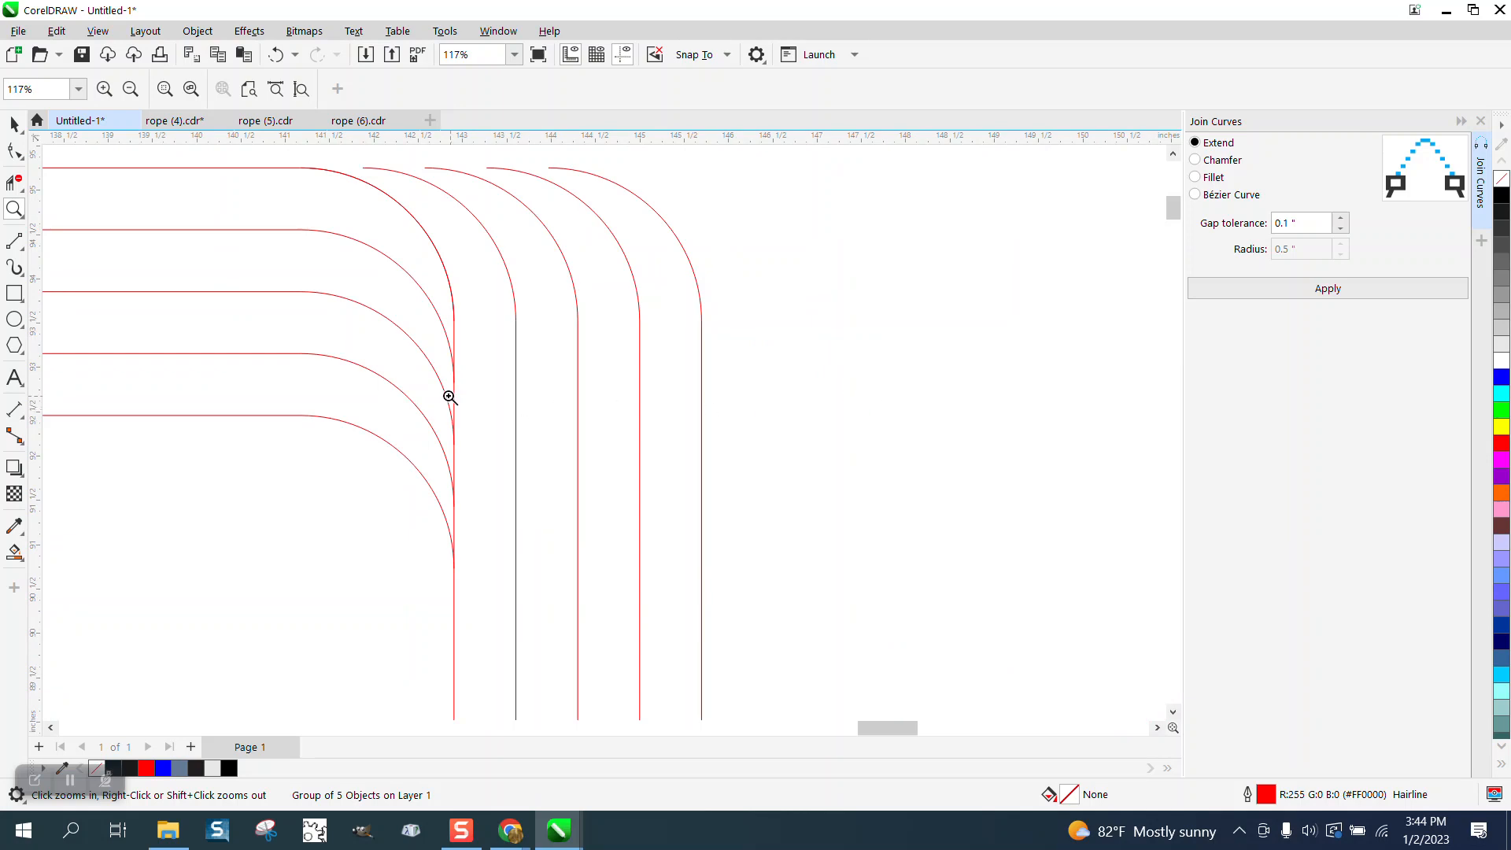
pyautogui.click(450, 397)
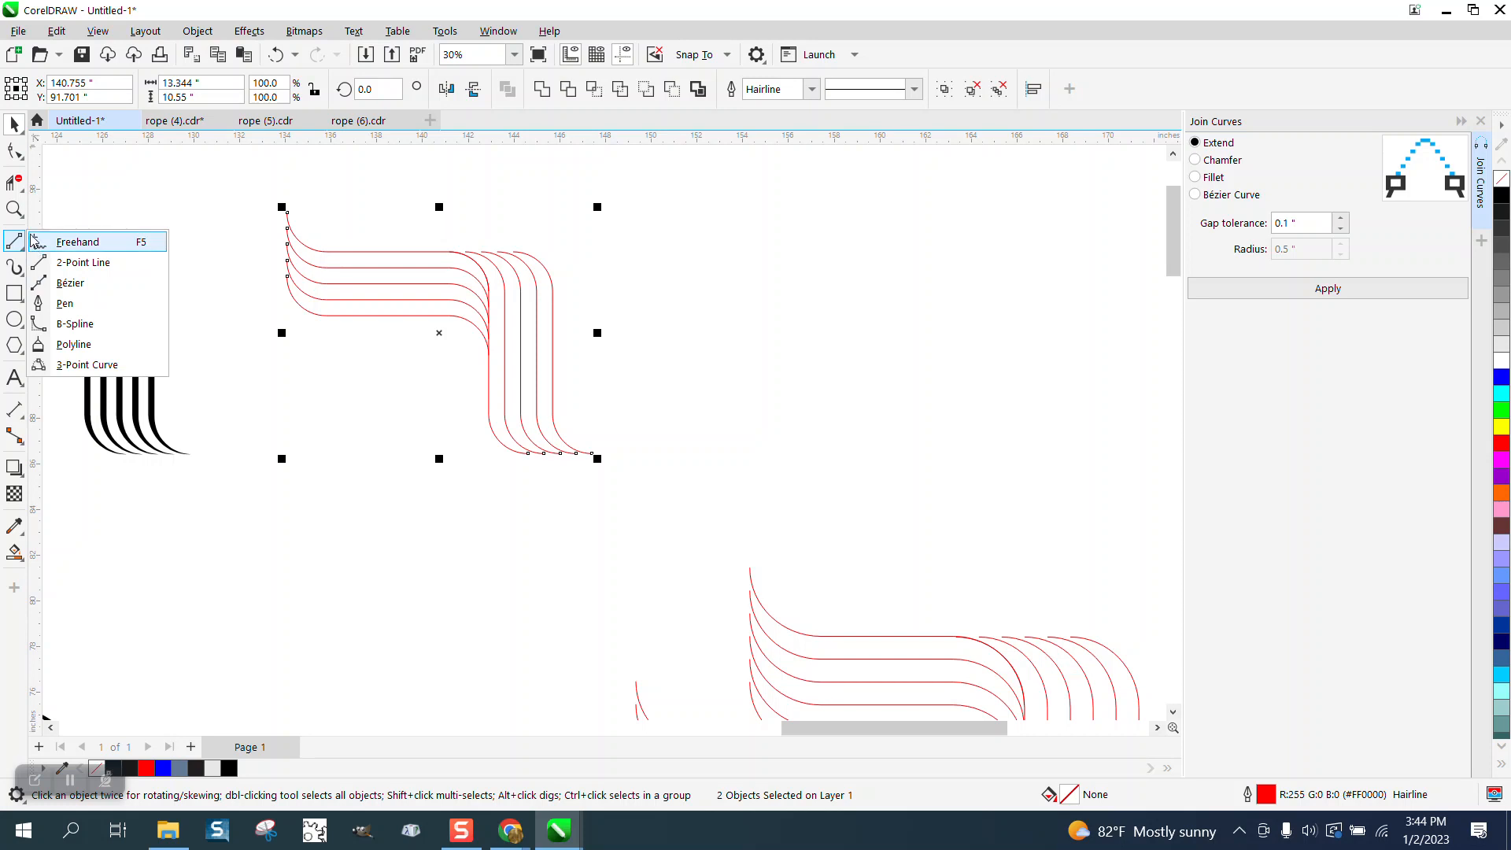
# Apply Artistic Media strokes to the red L corner, then zoom back out
pyautogui.click(77, 241)
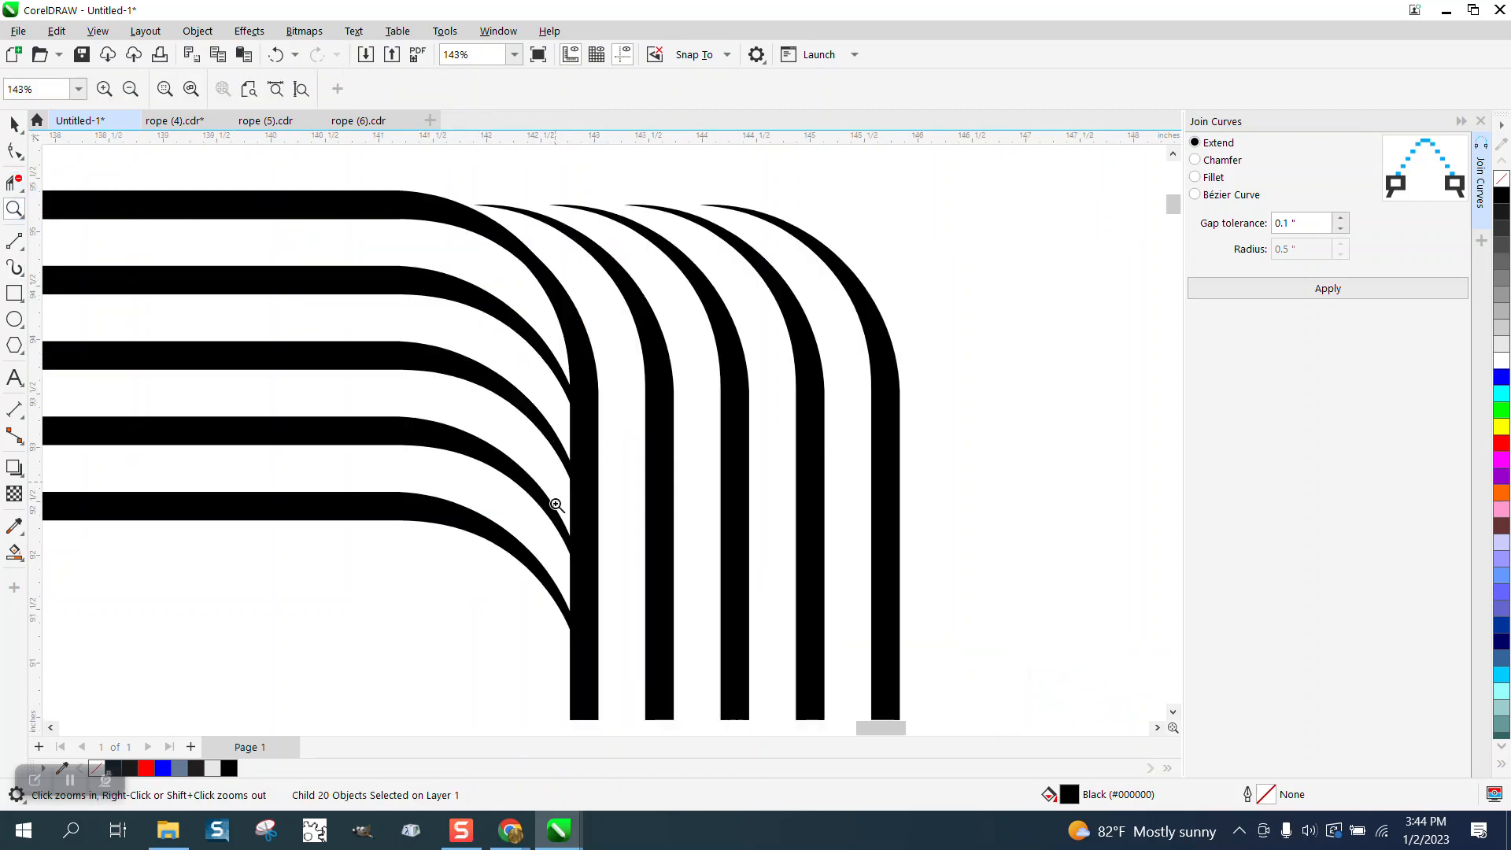
pyautogui.click(129, 89)
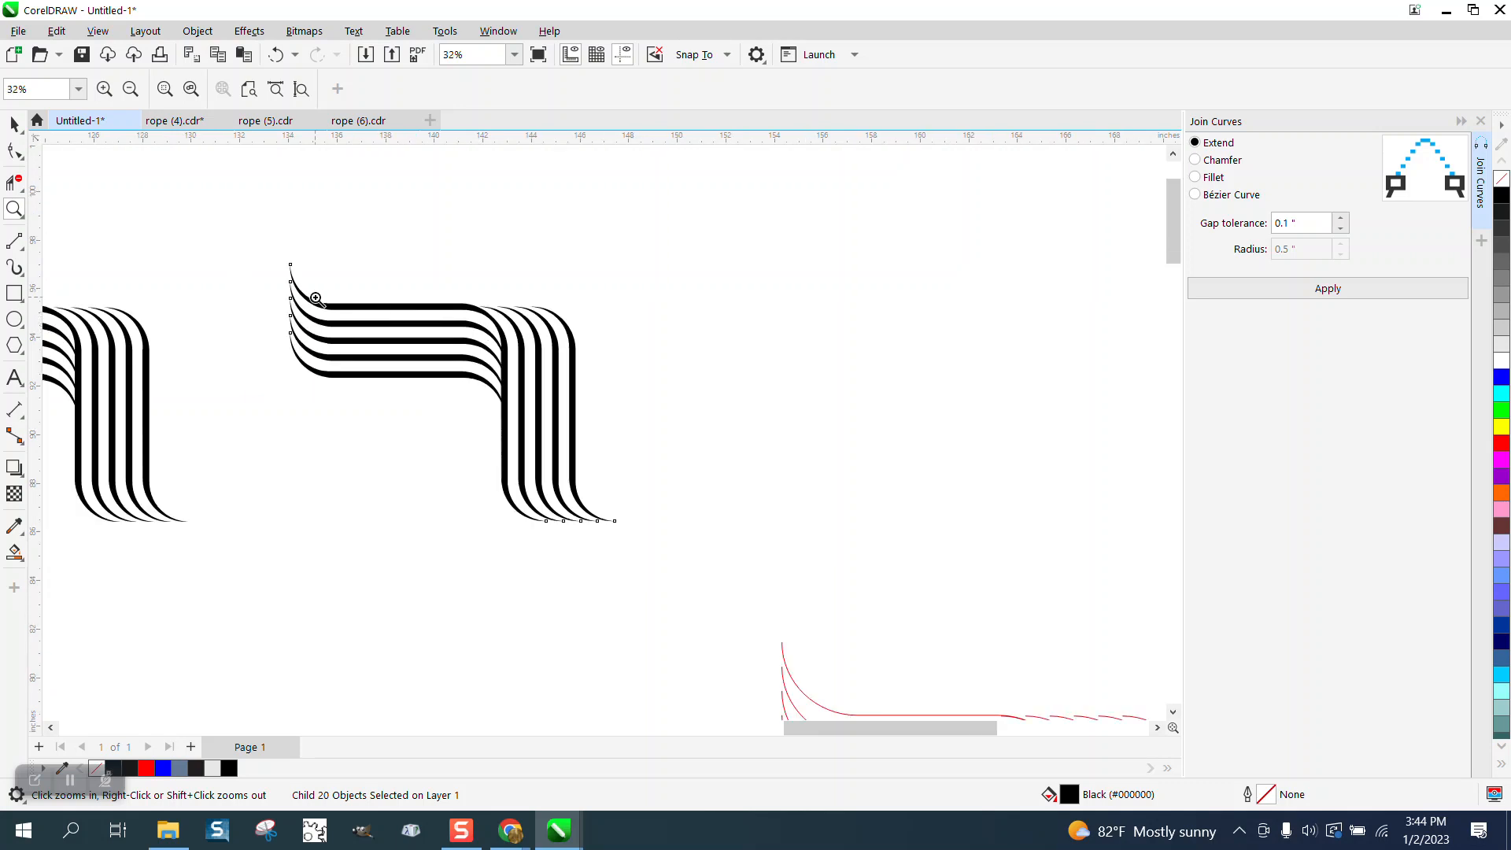
pyautogui.moveTo(419, 342)
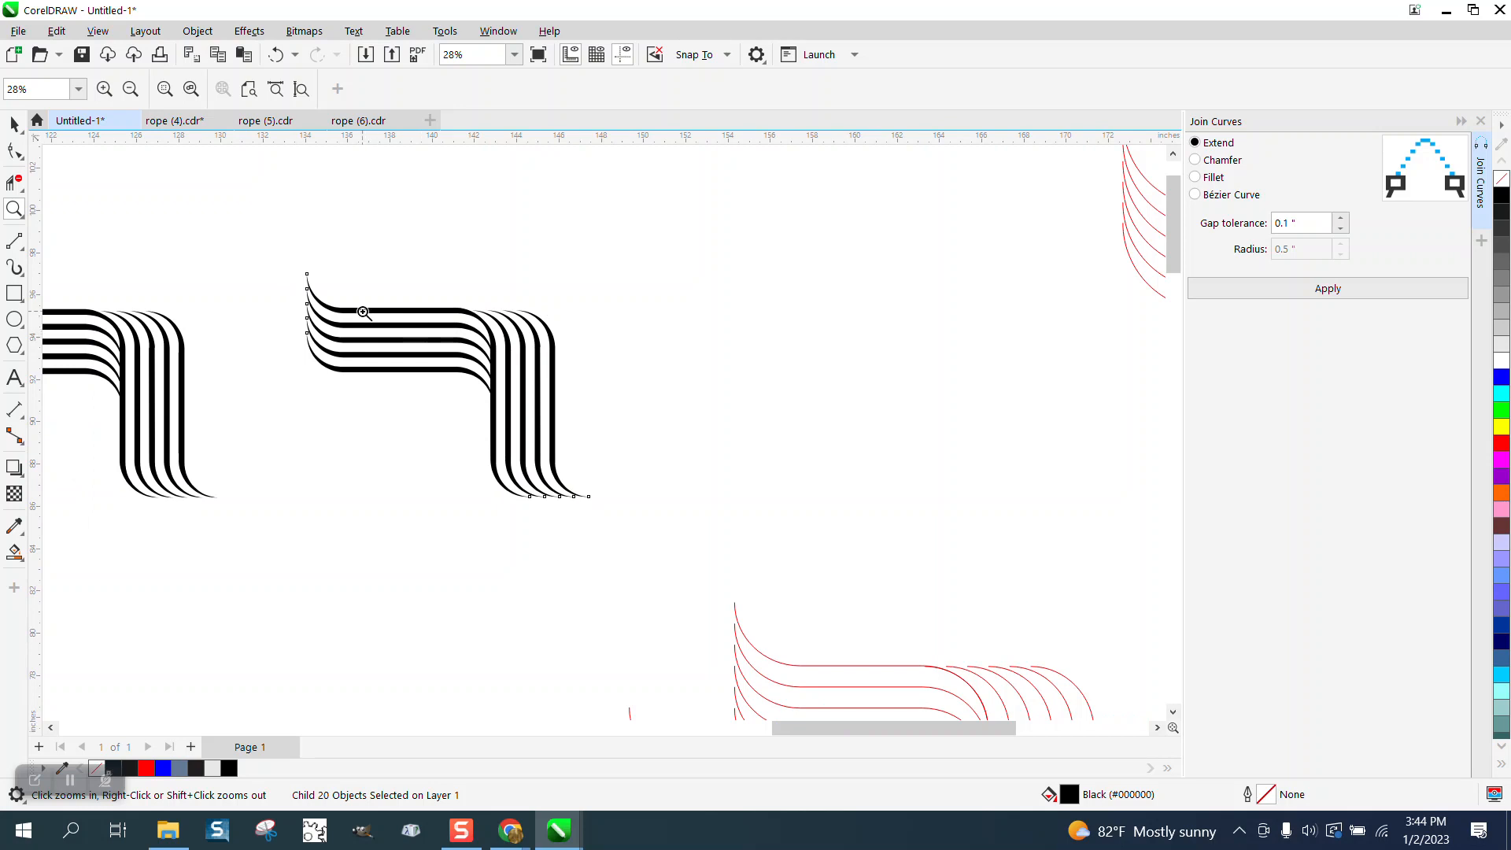
pyautogui.click(364, 313)
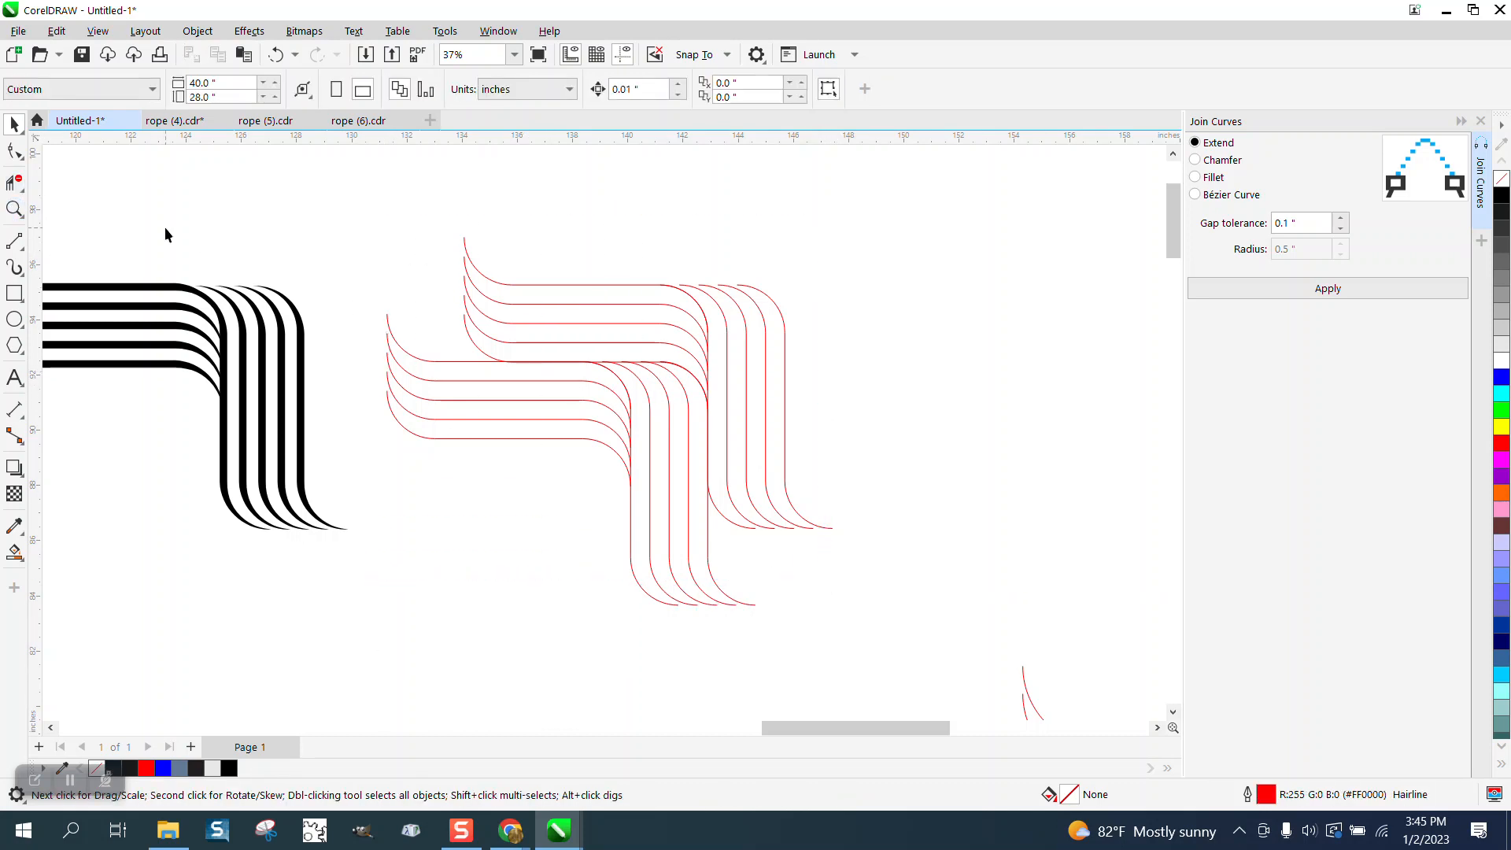
# Zoom in to confirm the corner strands line up, then return to the Pick tool
pyautogui.click(749, 435)
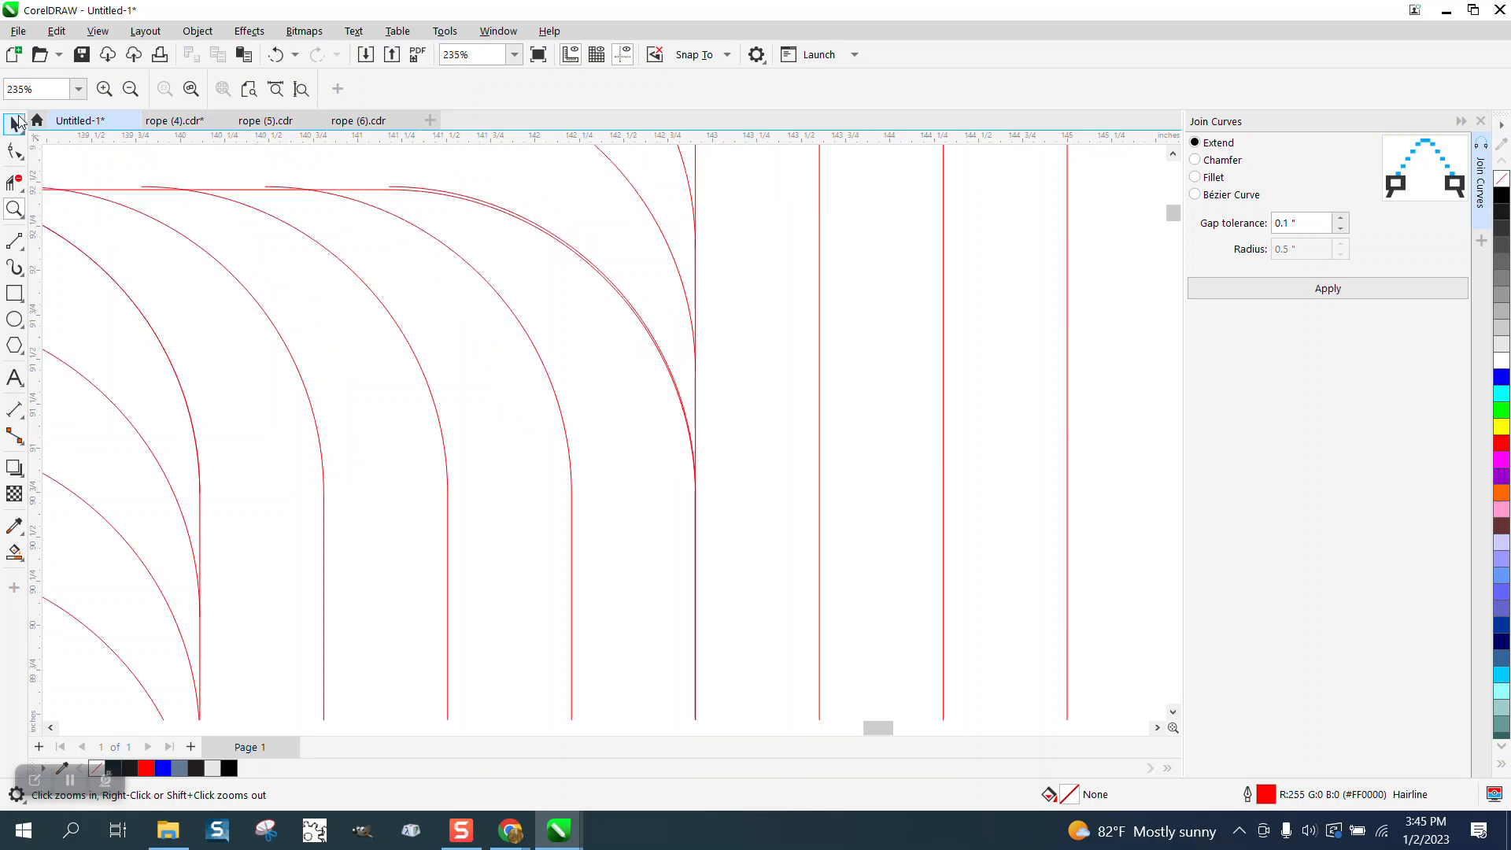
pyautogui.click(14, 124)
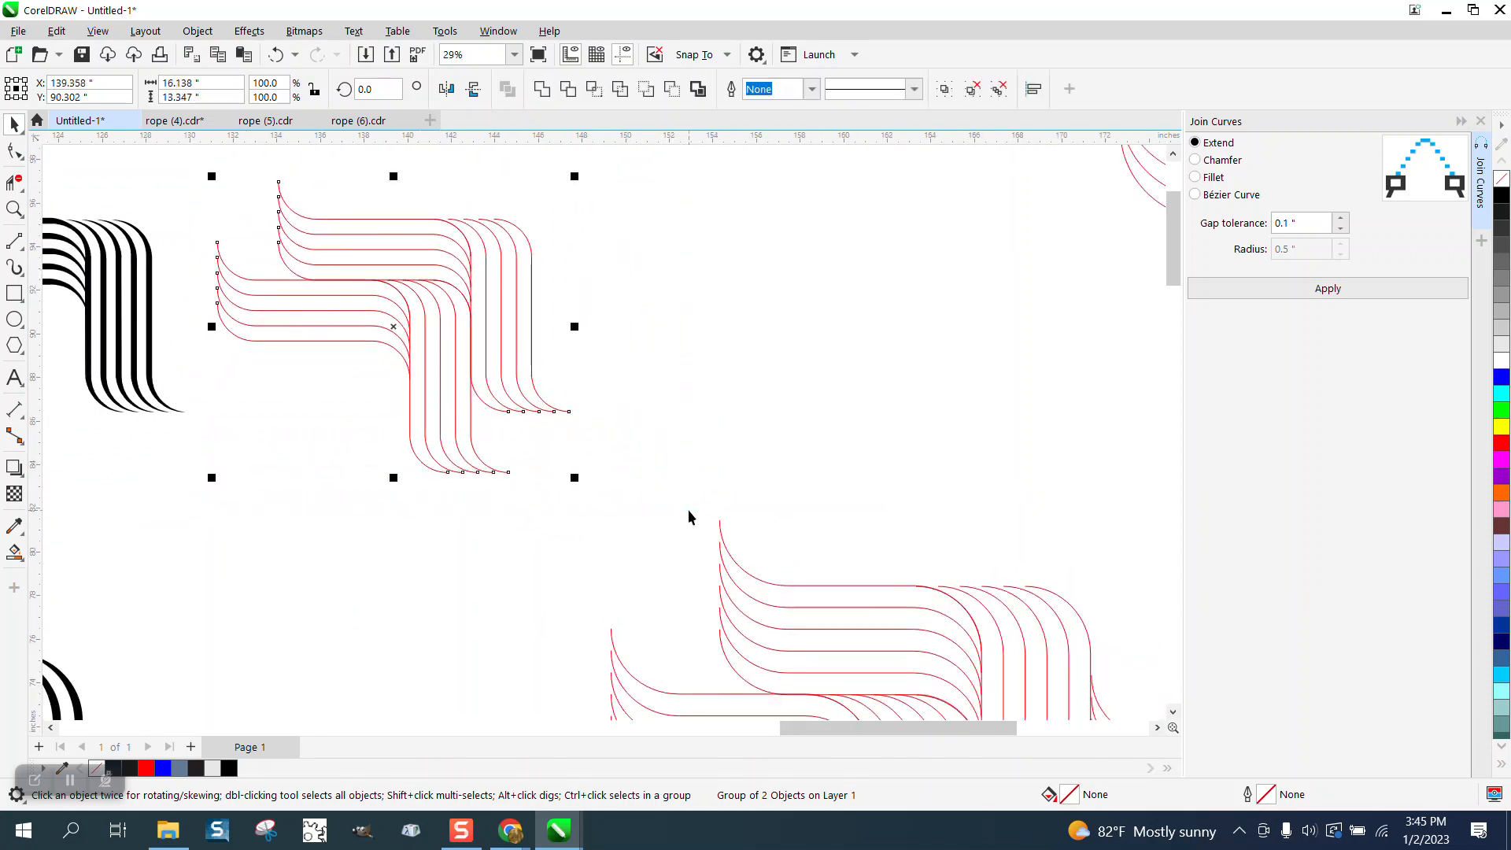
pyautogui.moveTo(408, 364)
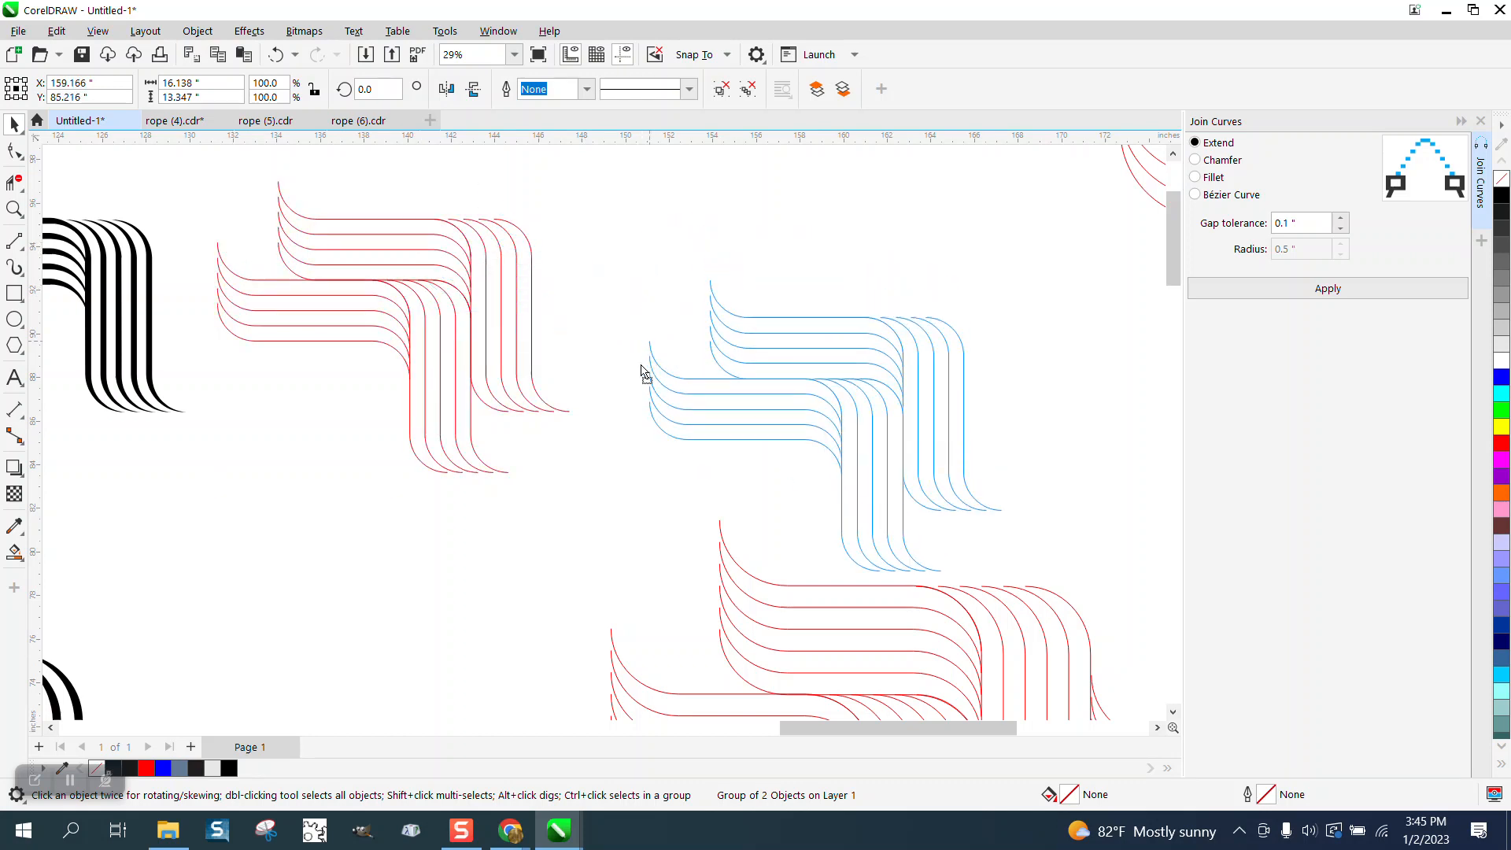
# Drop two linked copies of the double corner end to end and inspect the 0.4" black strands
pyautogui.moveTo(643, 374); pyautogui.dragTo(472, 391)
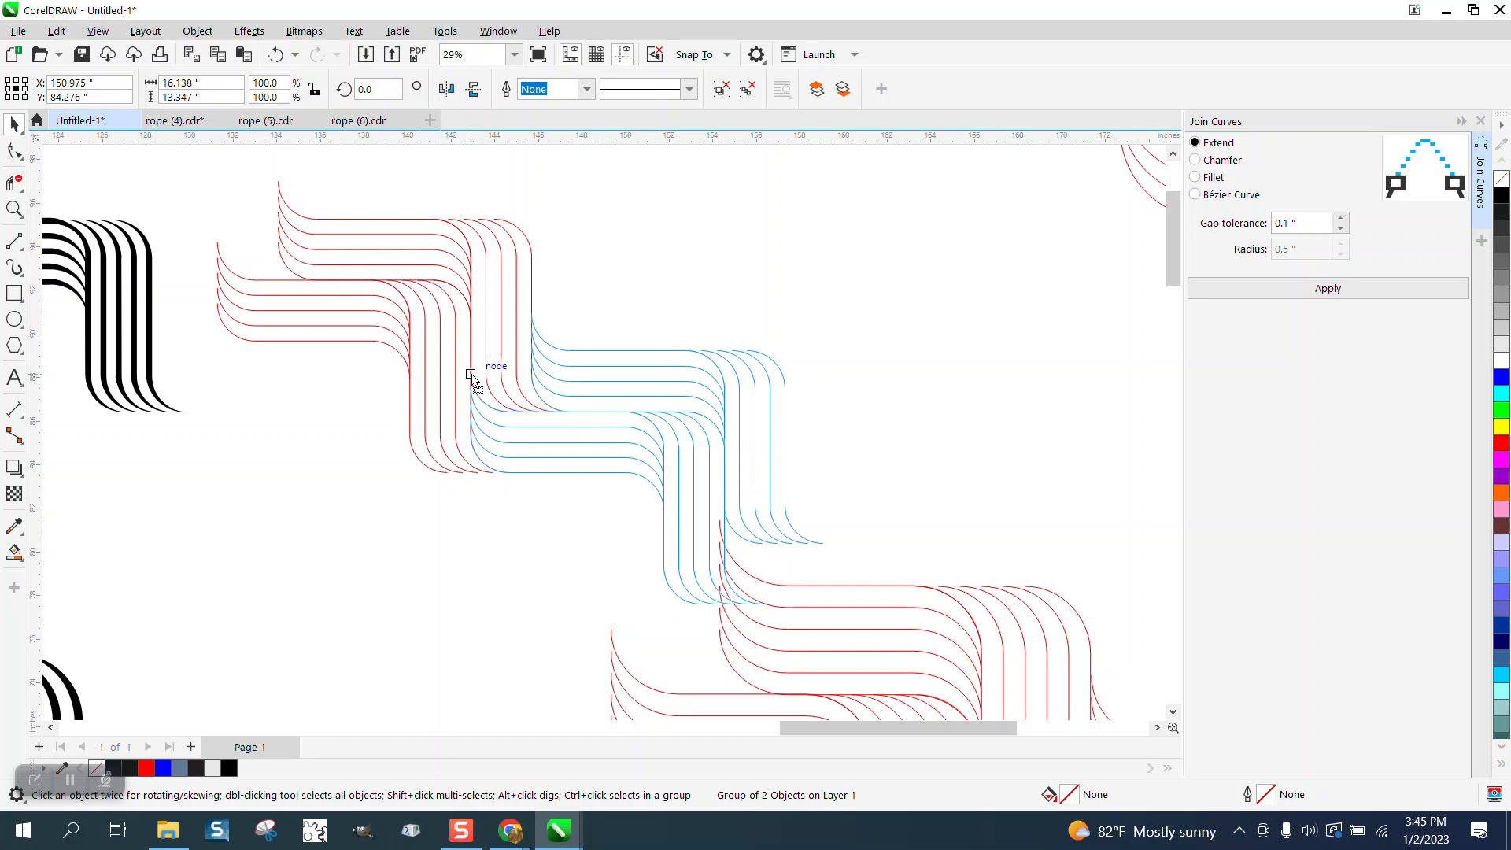
pyautogui.click(472, 385)
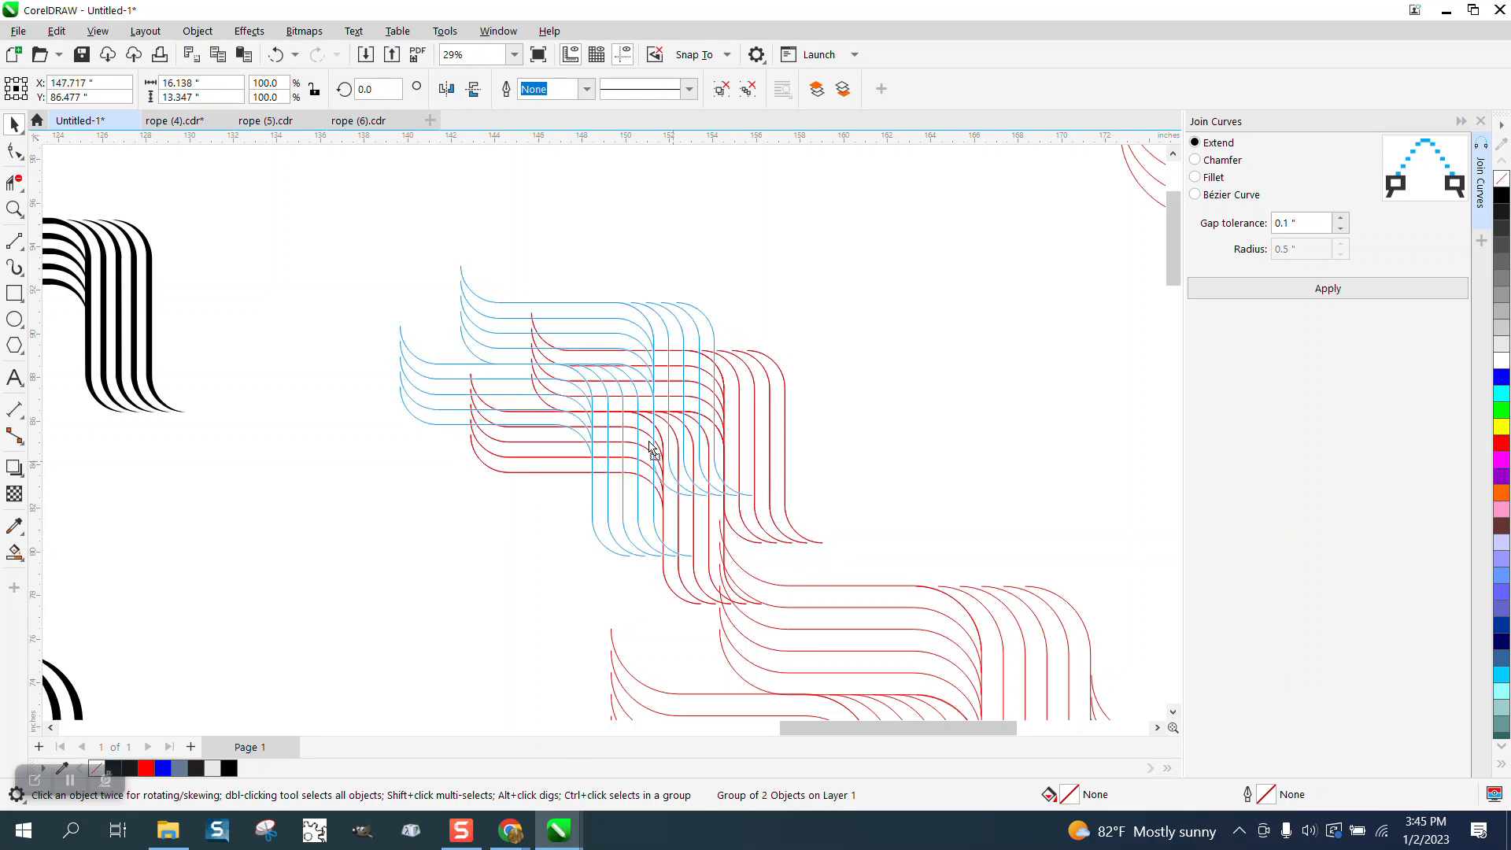
pyautogui.moveTo(651, 448); pyautogui.dragTo(545, 313)
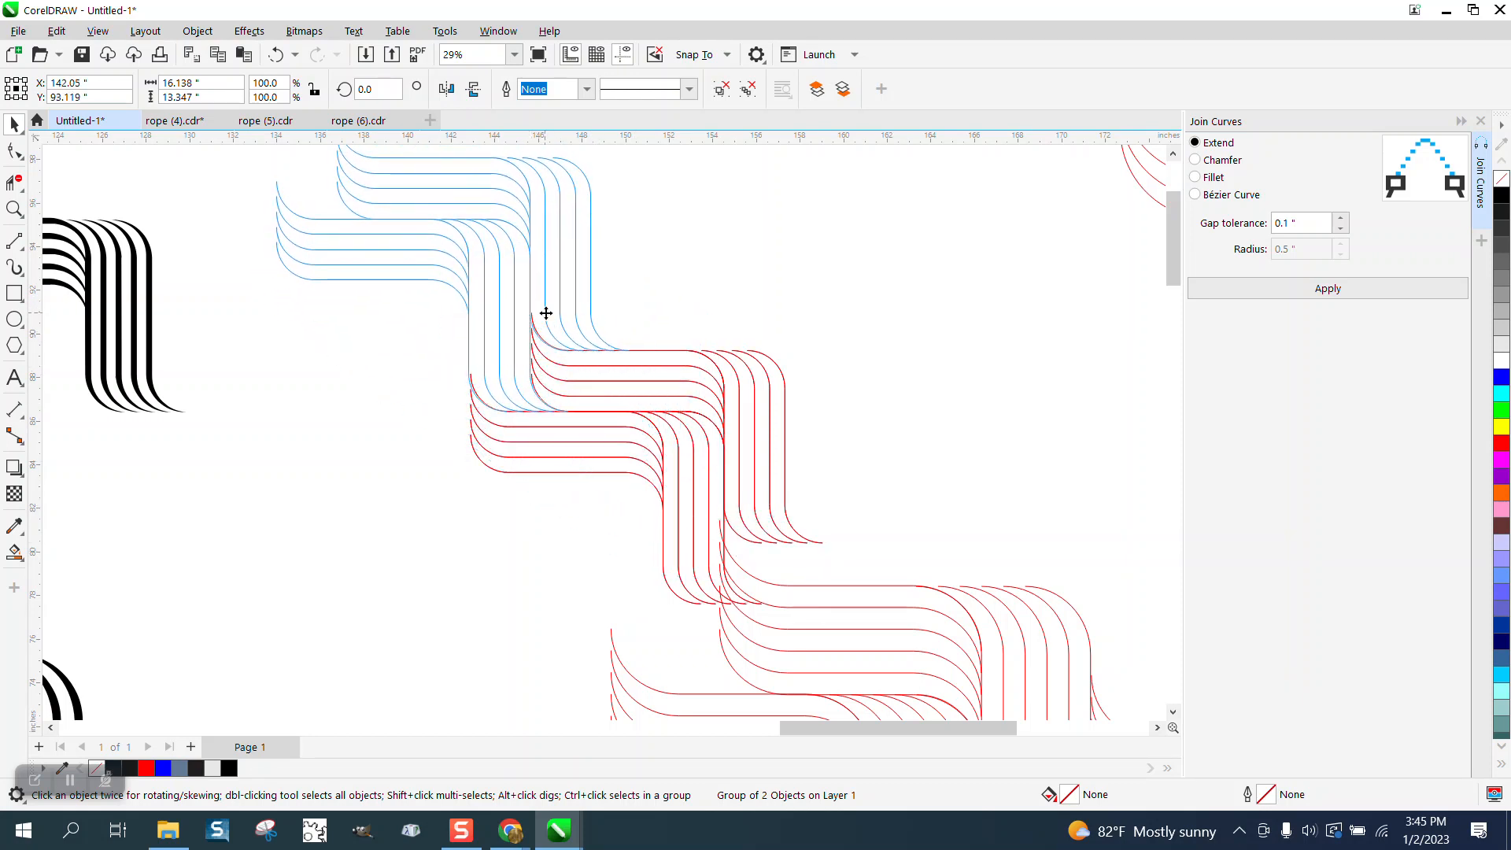
pyautogui.click(16, 210)
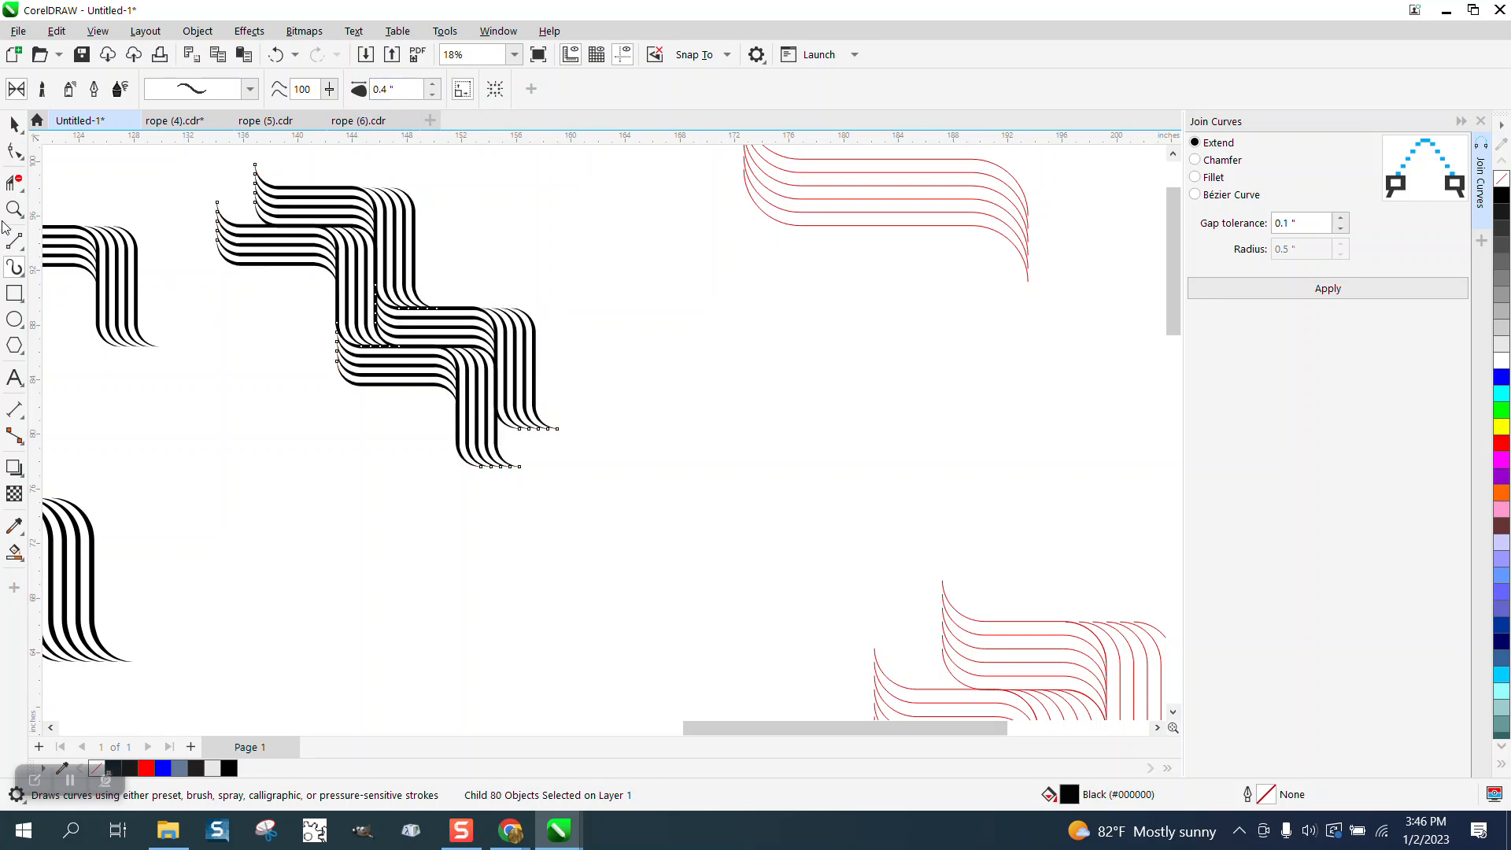
pyautogui.click(581, 409)
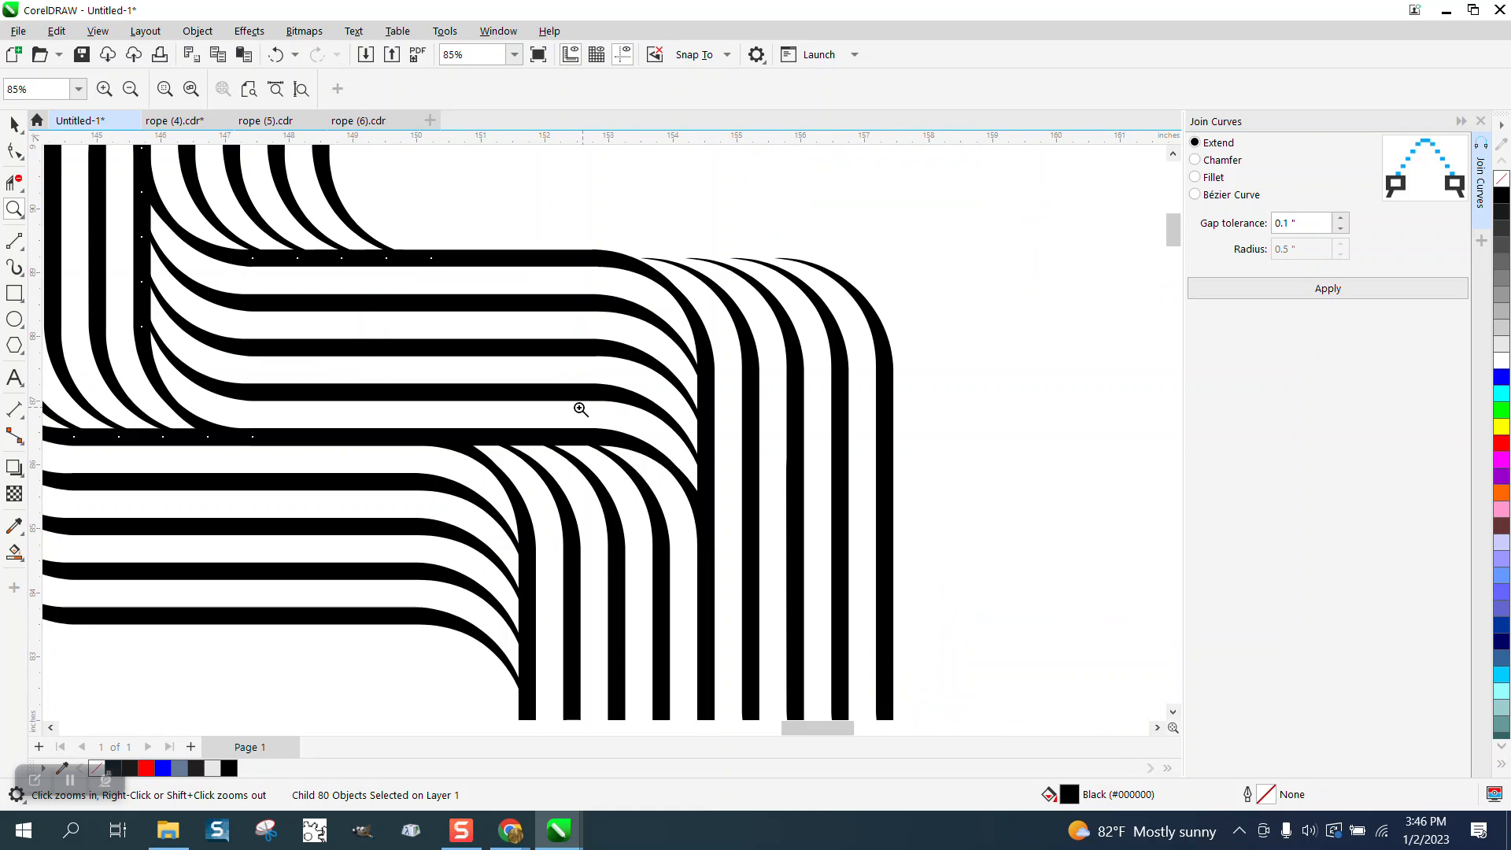